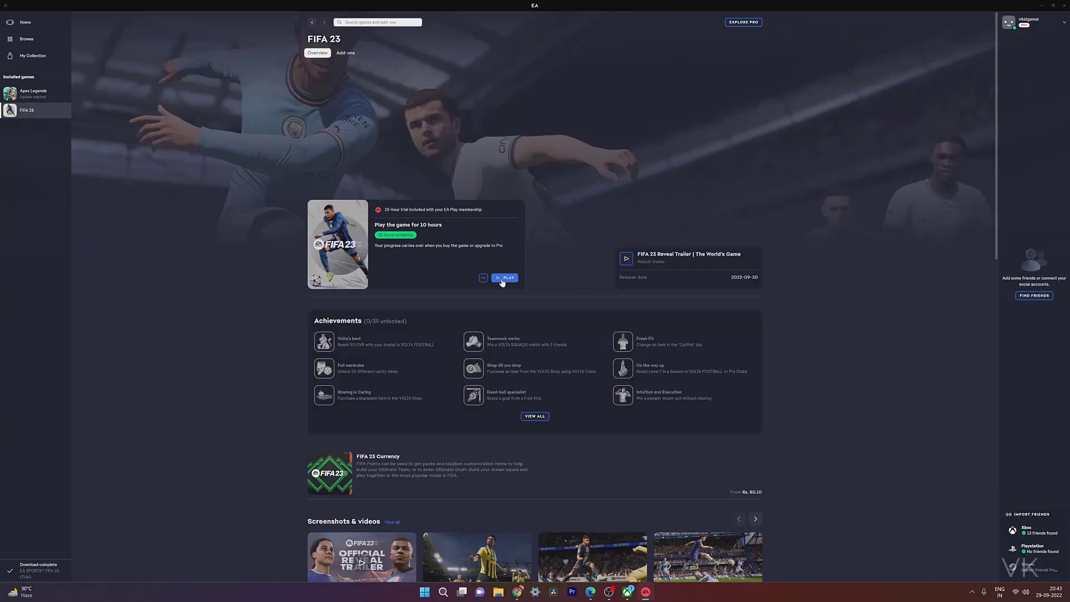
Try launching FIFA 23 from its EA app page with Play.
{"action": "left_click", "coordinate": [504, 278]}
{"action": "type", "text": "system"}
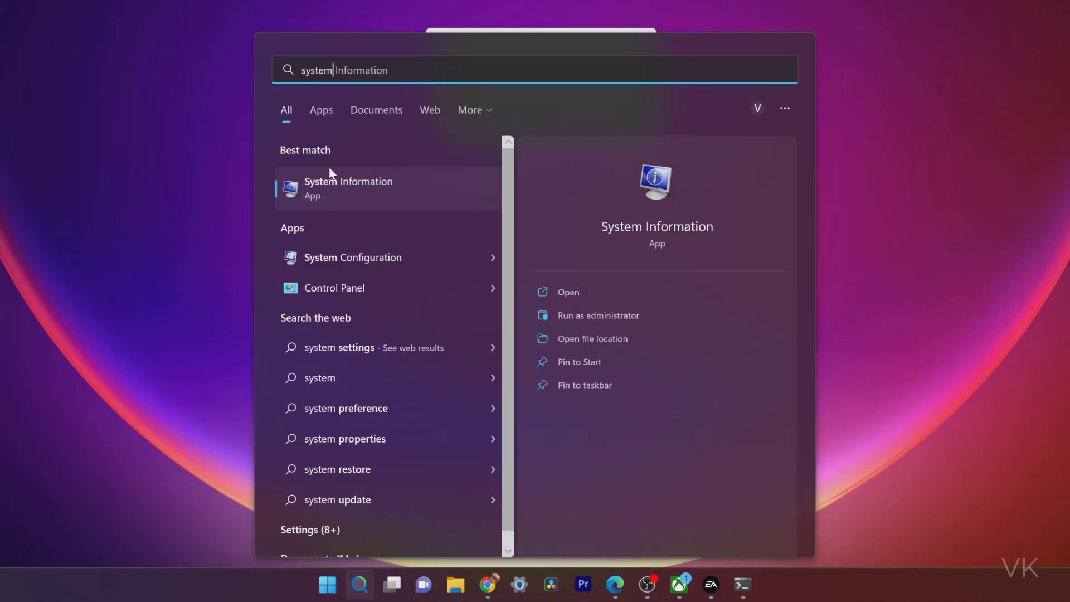
Dismiss the error and read BIOS Mode UEFI and Secure Boot State Off, then search for disk partitioning.
{"action": "left_click", "coordinate": [348, 188]}
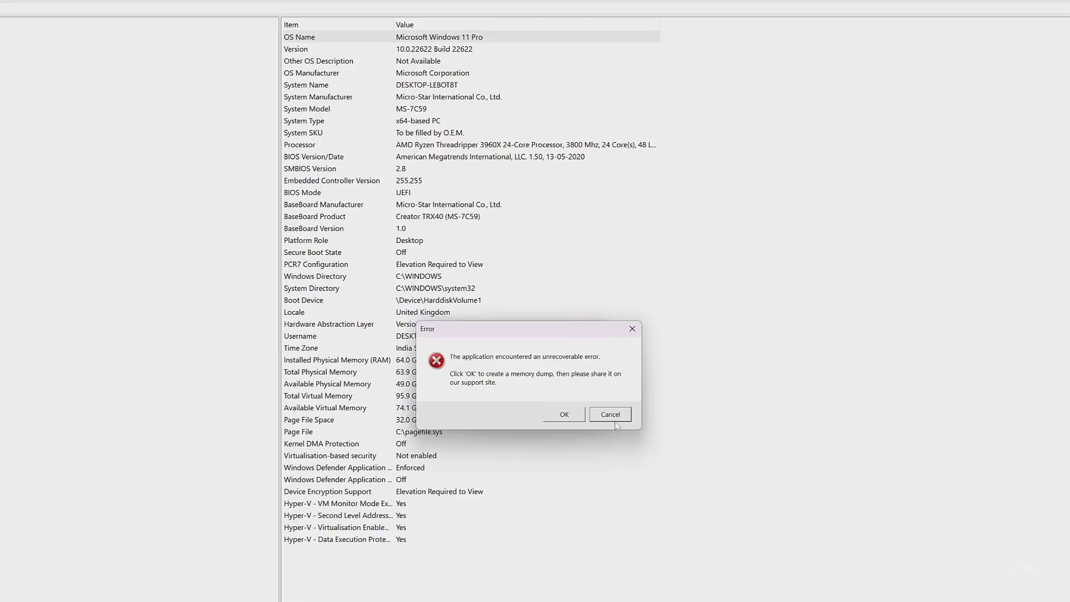
{"action": "left_click", "coordinate": [609, 414]}
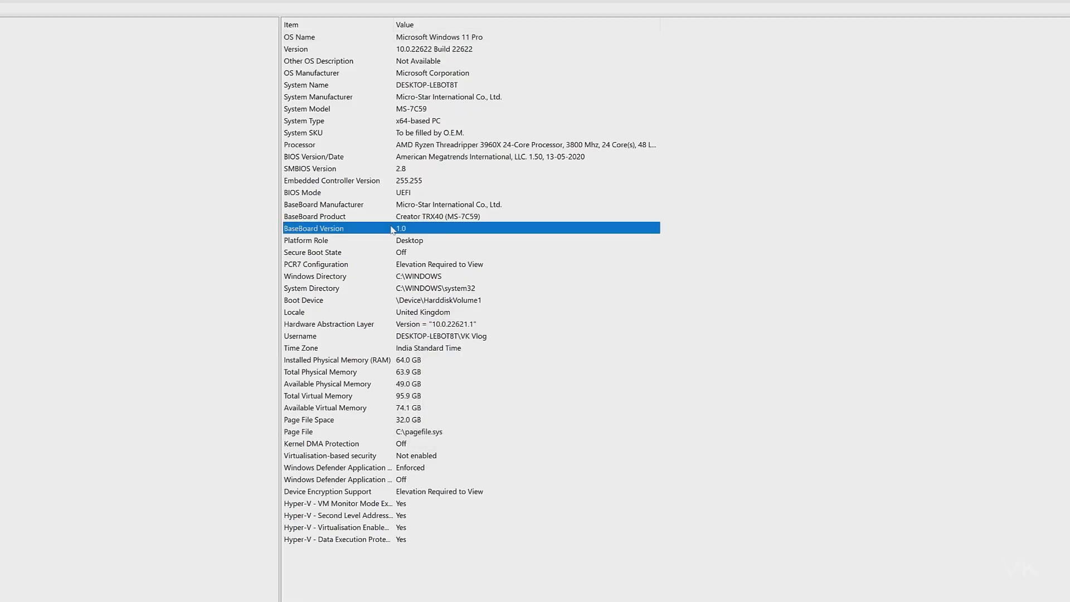
{"action": "left_click", "coordinate": [307, 192]}
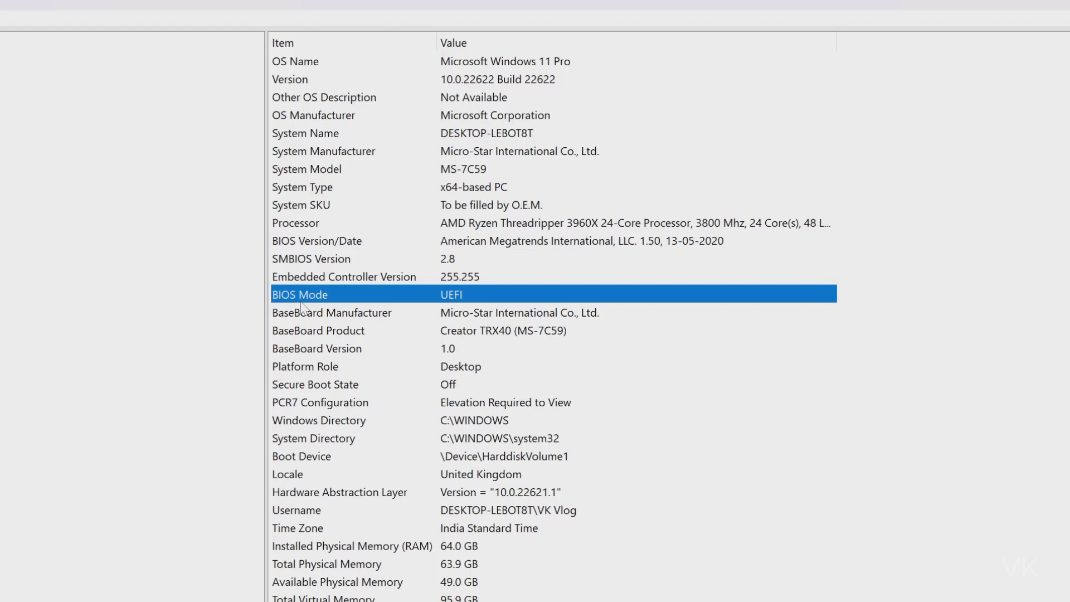
{"action": "mouse_move", "coordinate": [458, 308]}
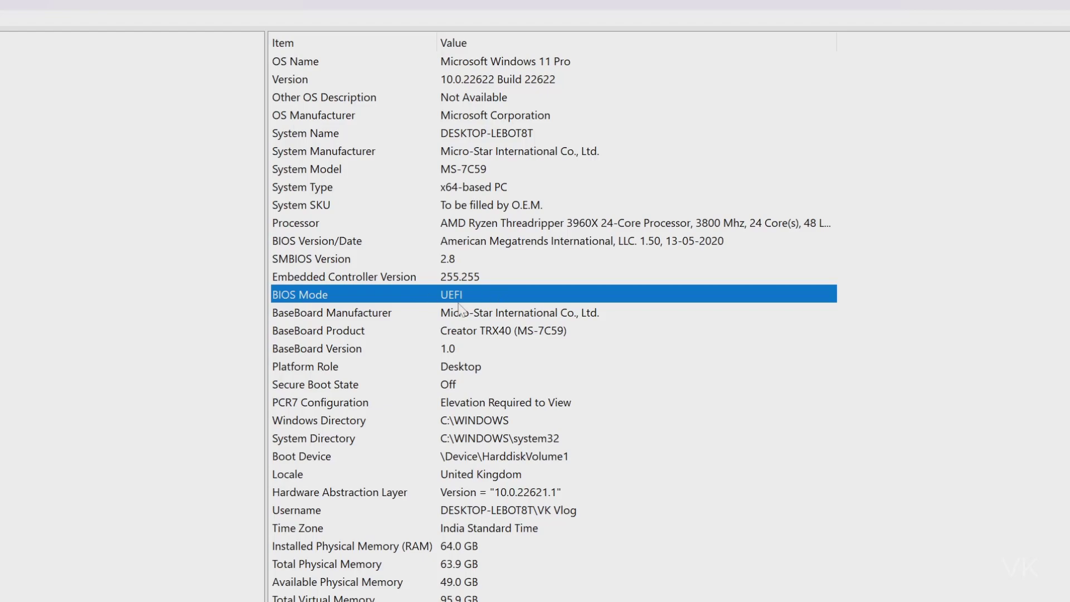
{"action": "mouse_move", "coordinate": [425, 317]}
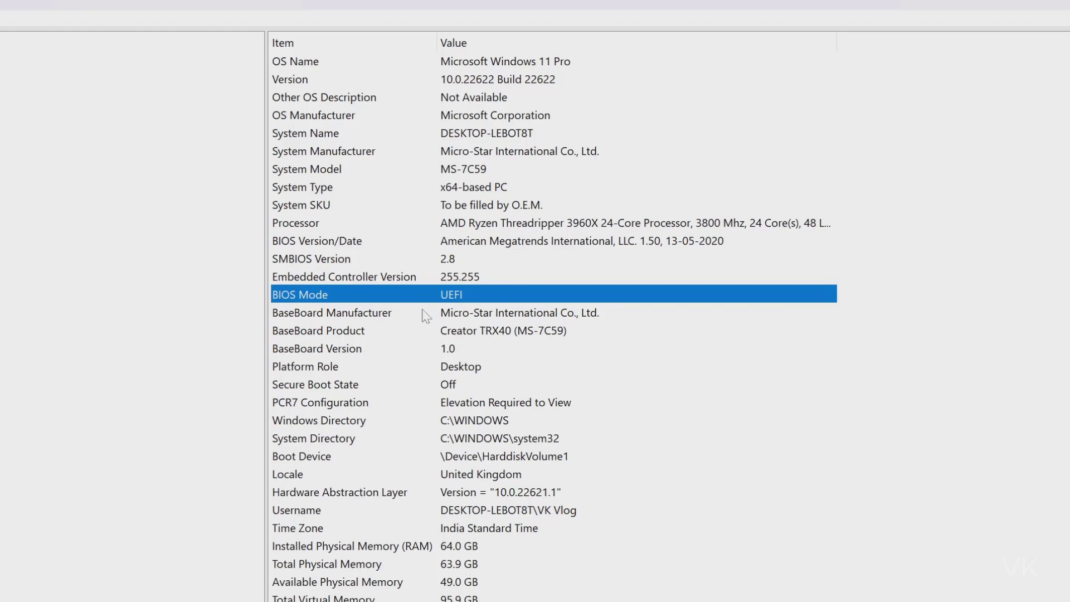
{"action": "left_click", "coordinate": [314, 387]}
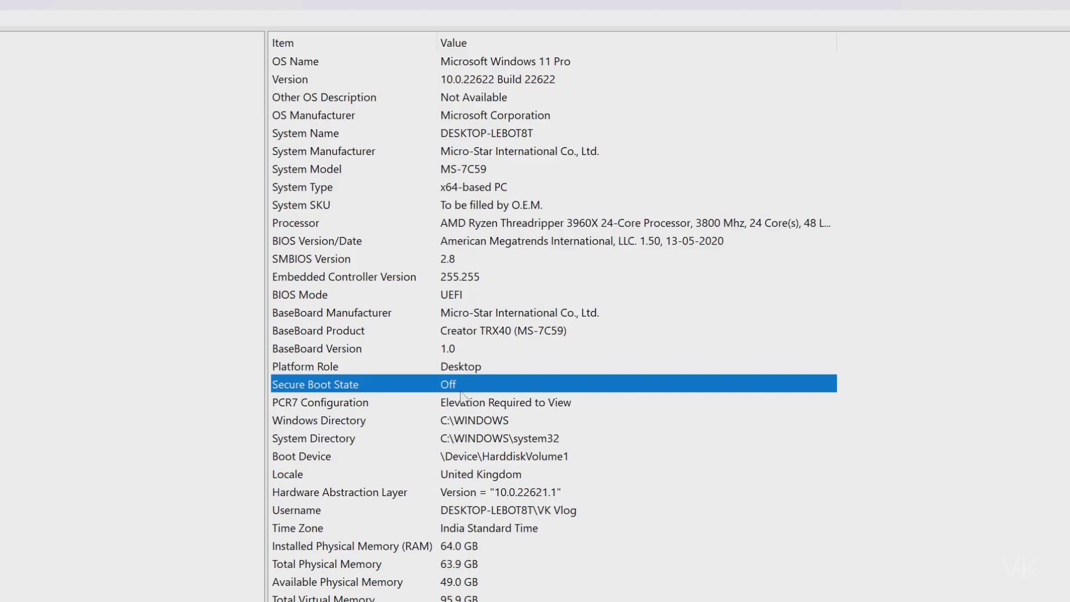
{"action": "type", "text": "create and format hard disk partitions"}
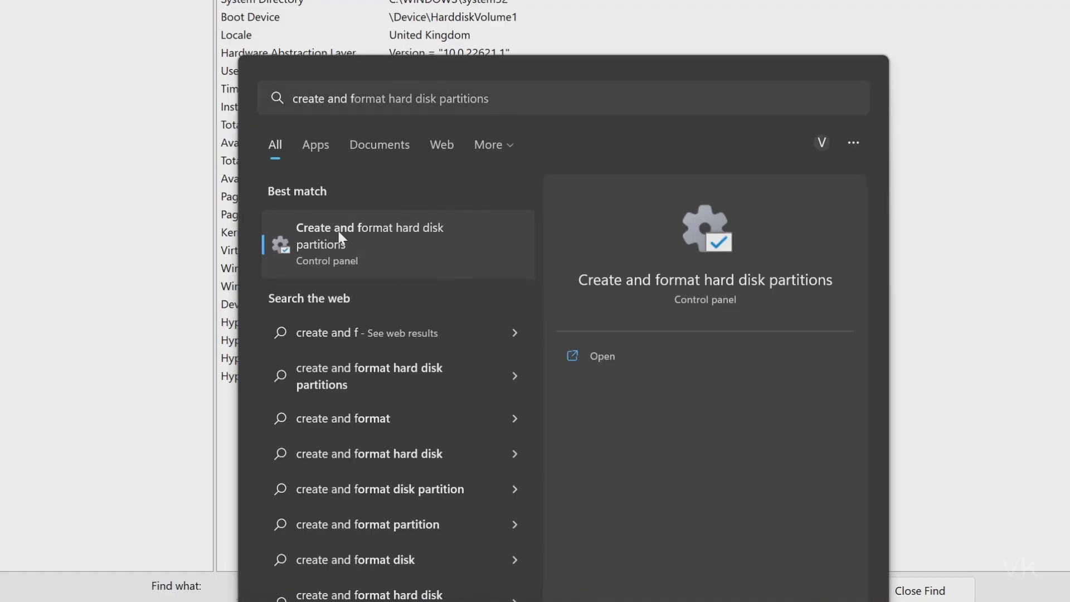
Launch Disk Management from the search result and select the C: system volume.
{"action": "left_click", "coordinate": [369, 235]}
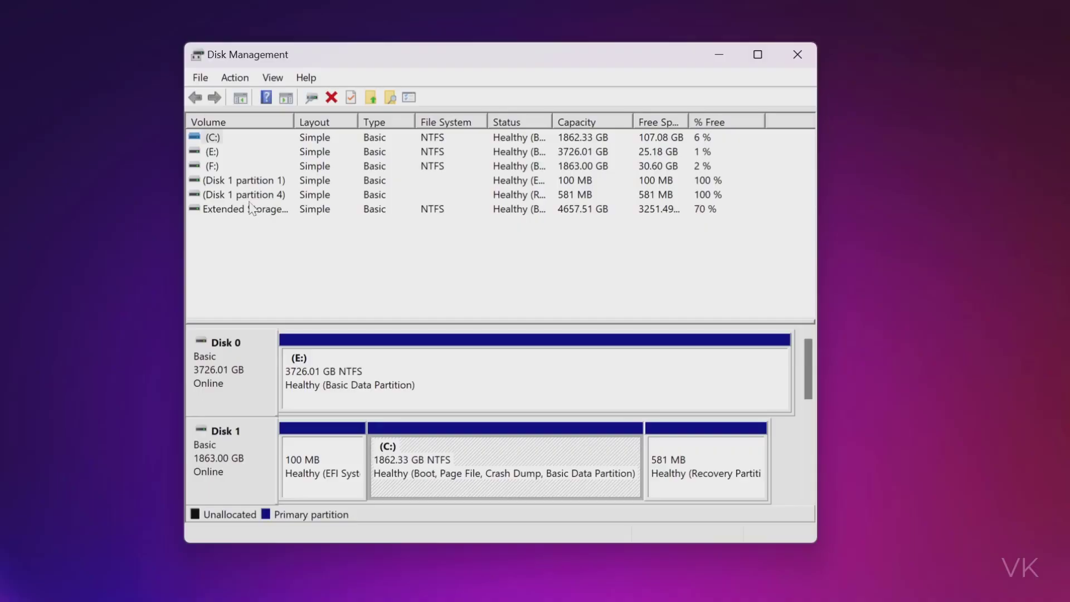
{"action": "left_click", "coordinate": [212, 137]}
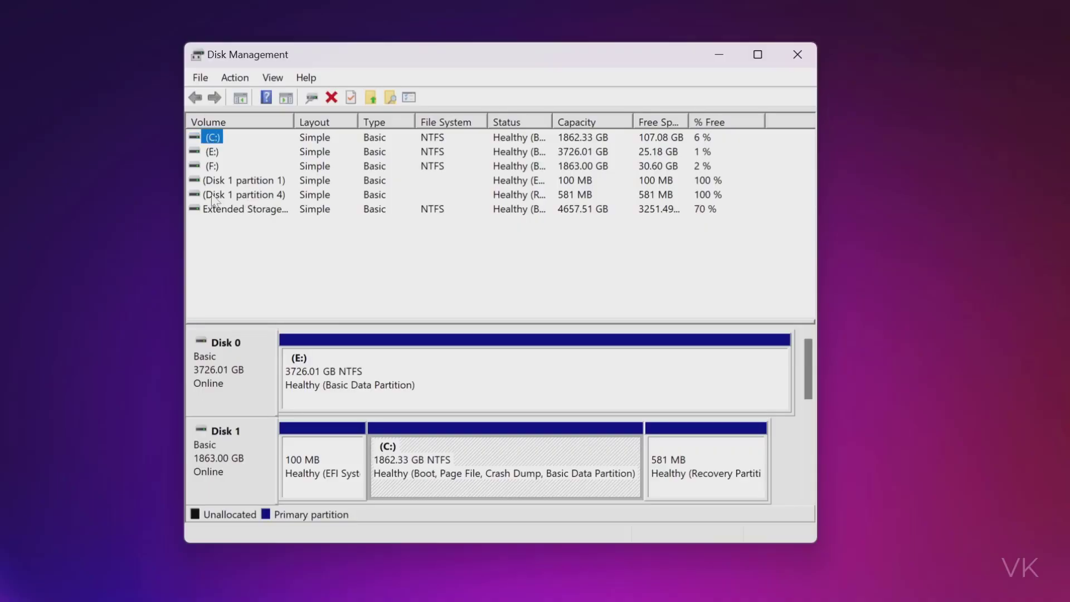
{"action": "mouse_move", "coordinate": [231, 379]}
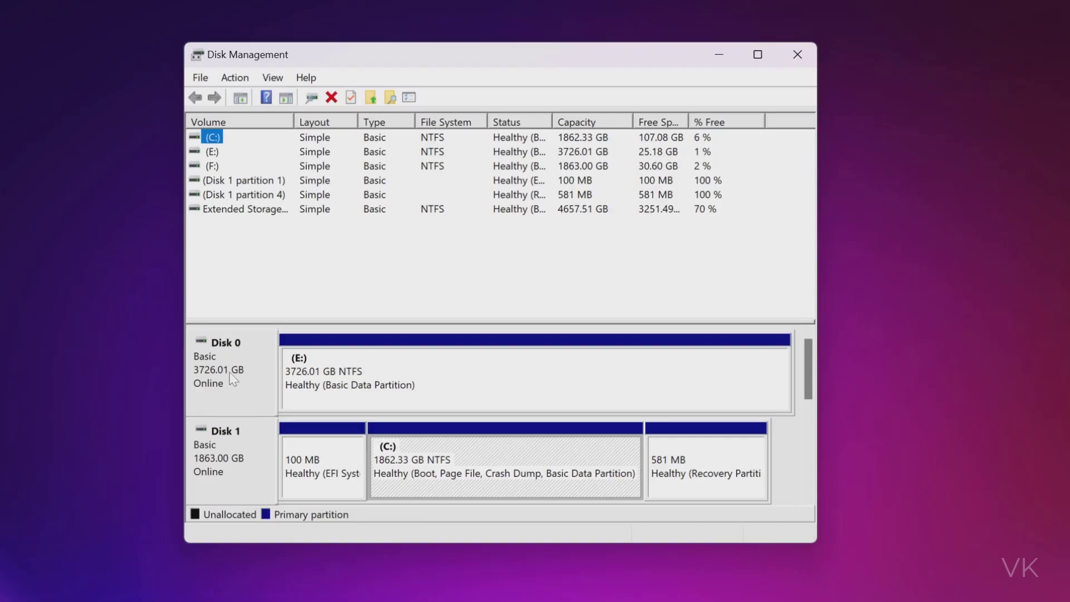
{"action": "mouse_move", "coordinate": [399, 465]}
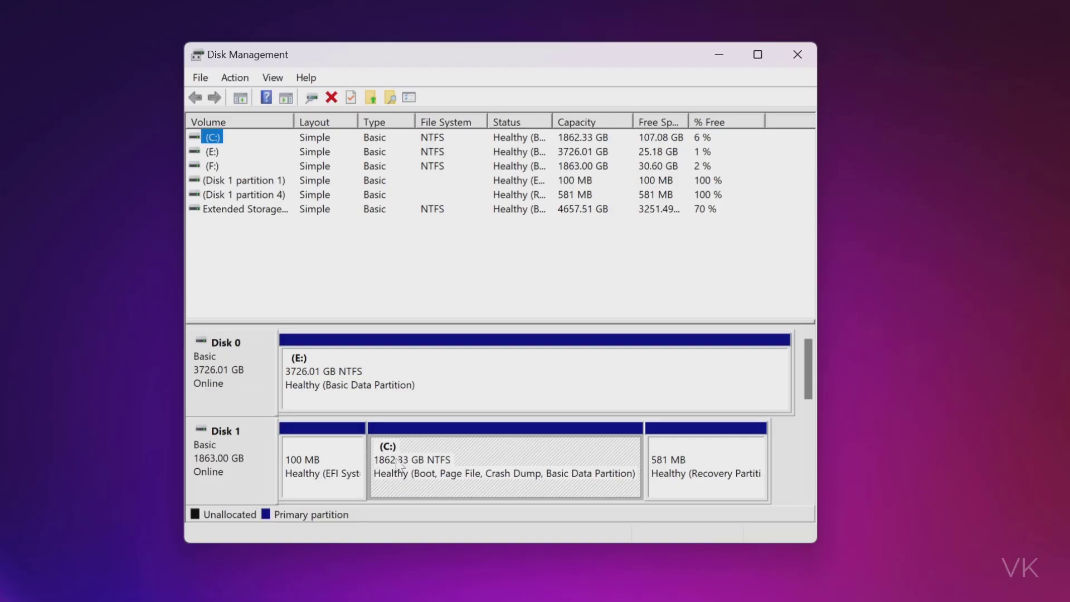
{"action": "left_click_drag", "start_coordinate": [478, 55], "coordinate": [455, 51]}
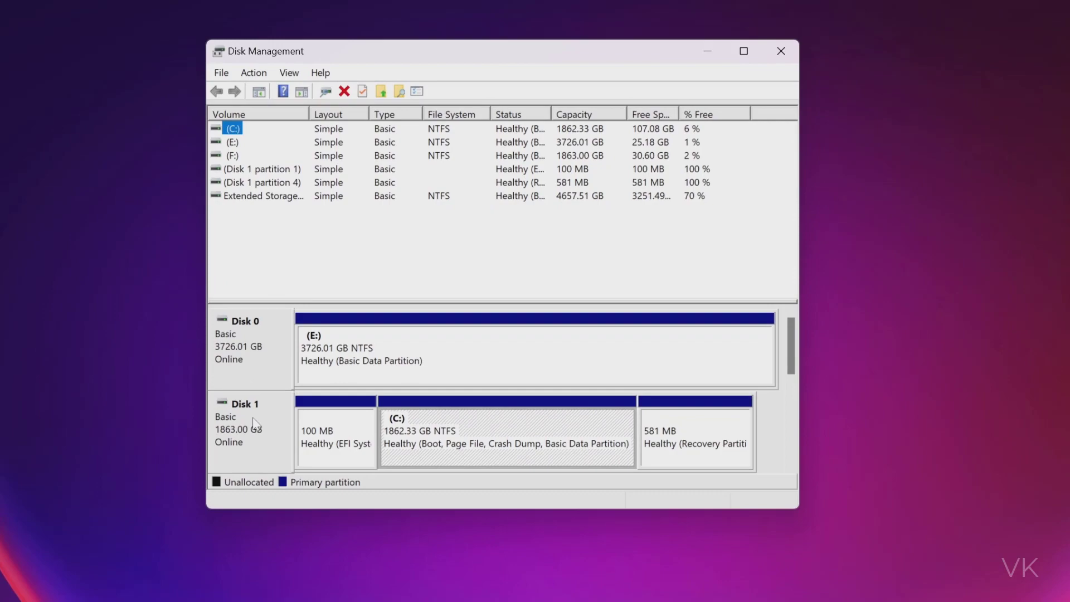
{"action": "right_click", "coordinate": [240, 420]}
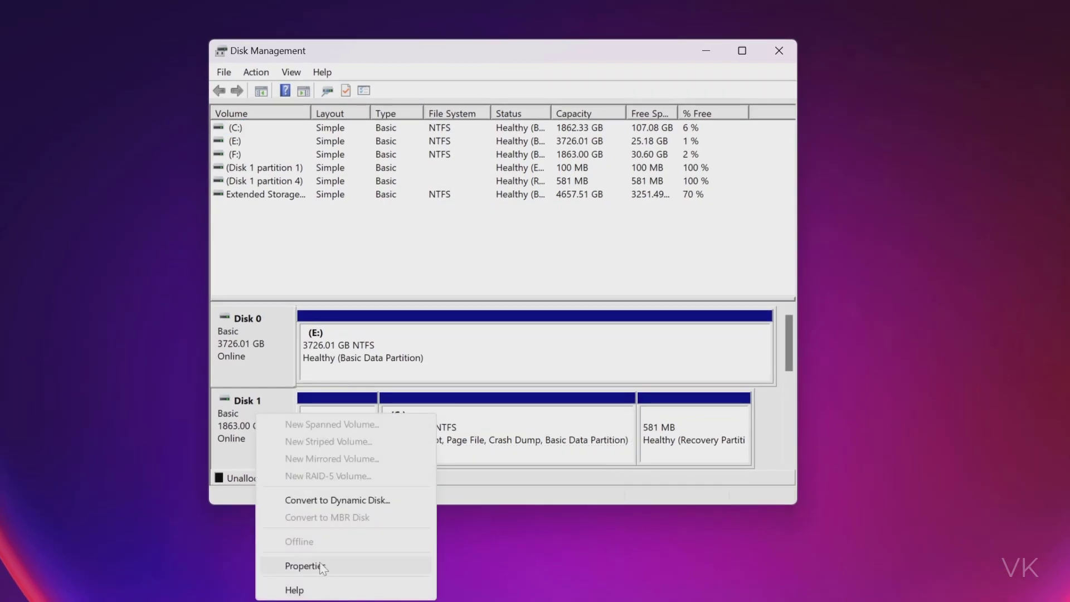
{"action": "left_click", "coordinate": [304, 566]}
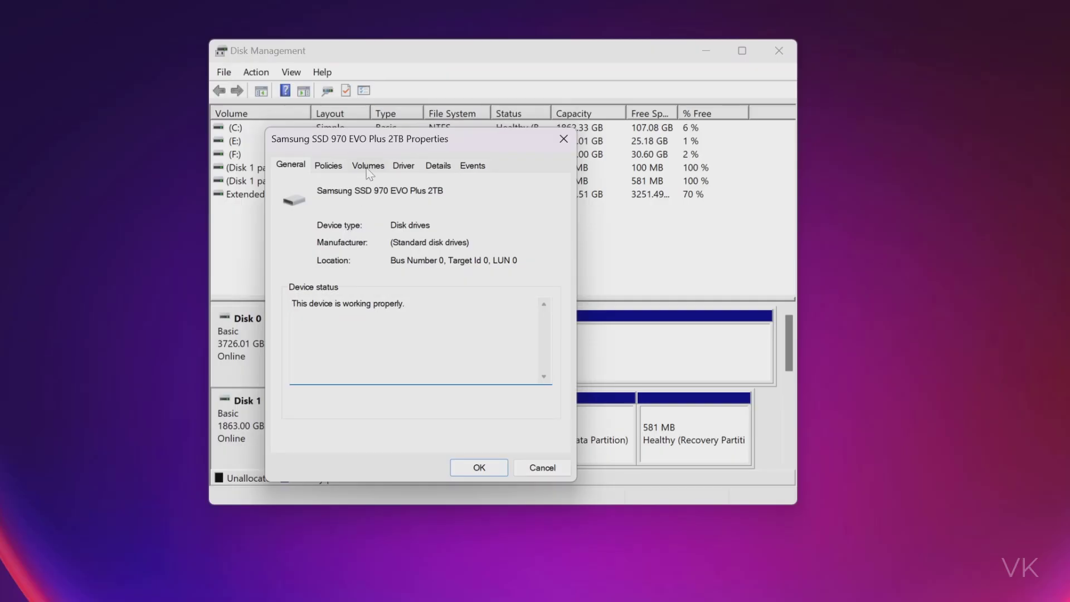
{"action": "left_click", "coordinate": [366, 165]}
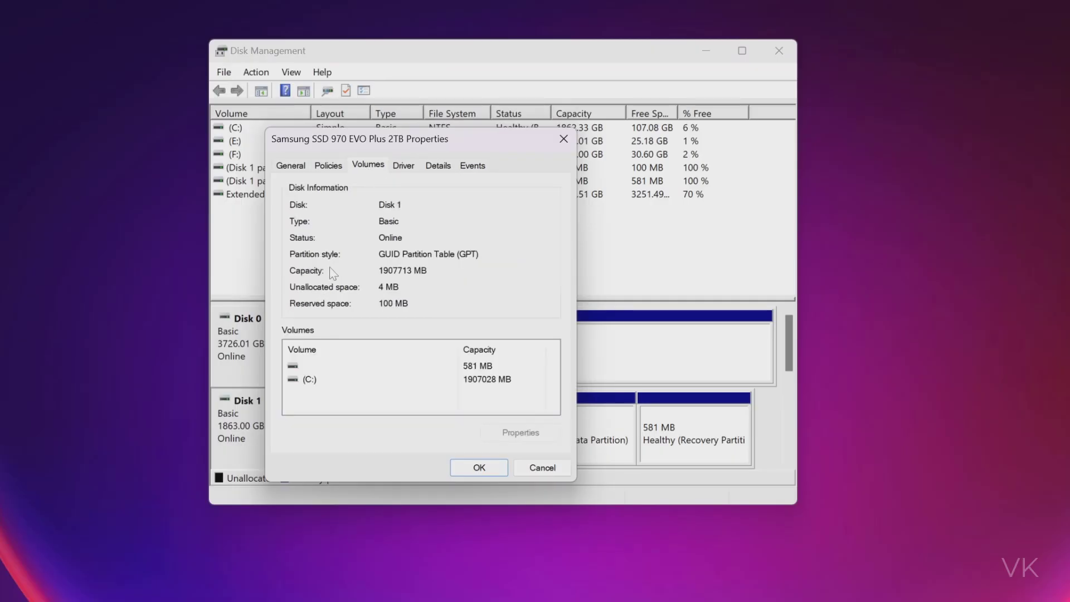
{"action": "mouse_move", "coordinate": [332, 271]}
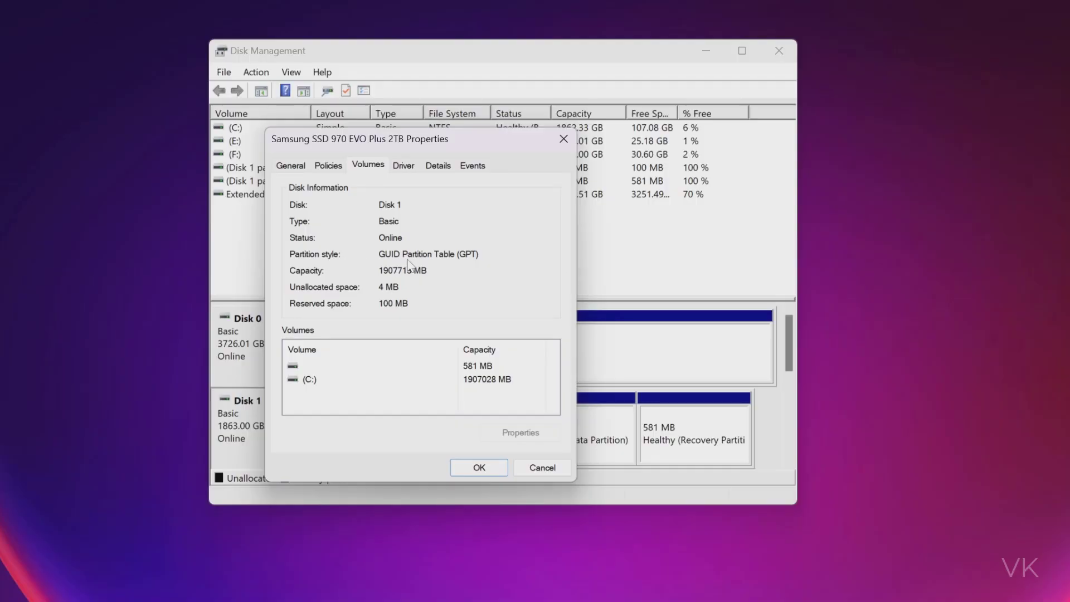
{"action": "mouse_move", "coordinate": [468, 265]}
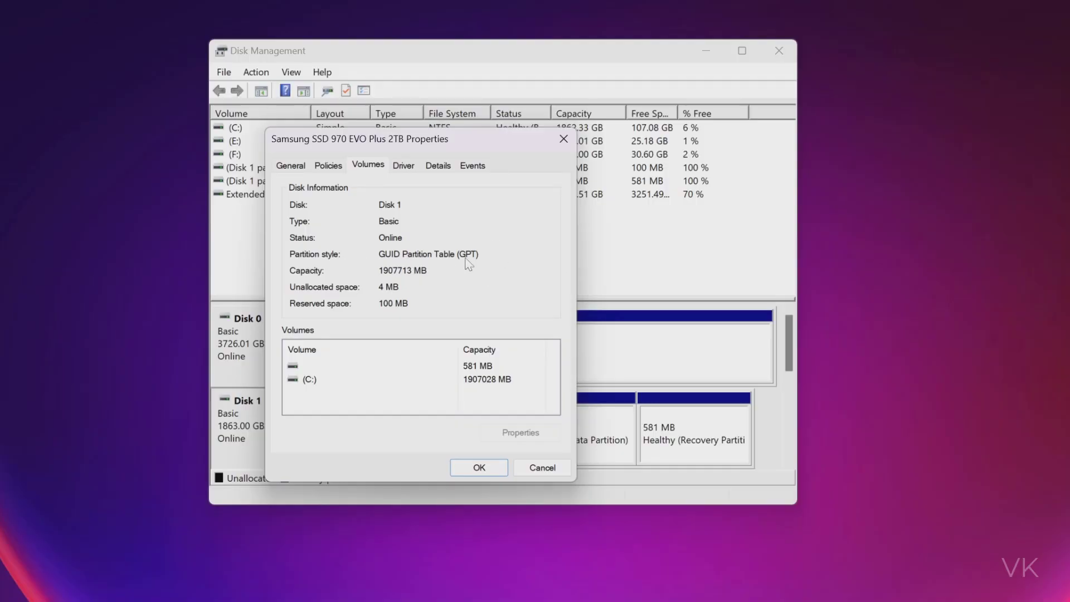
{"action": "mouse_move", "coordinate": [436, 269]}
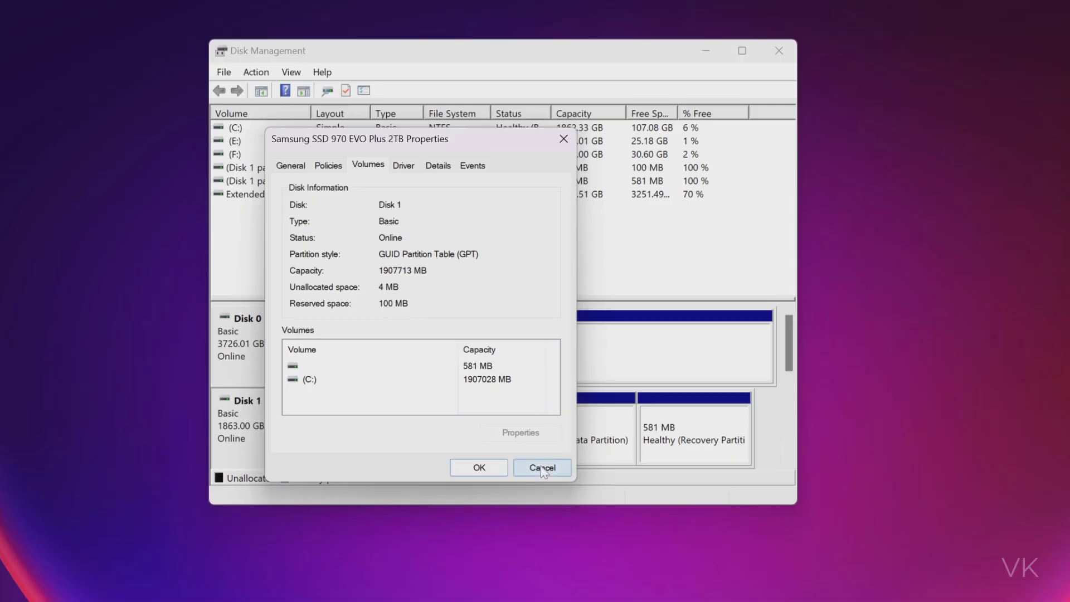
{"action": "mouse_move", "coordinate": [367, 265]}
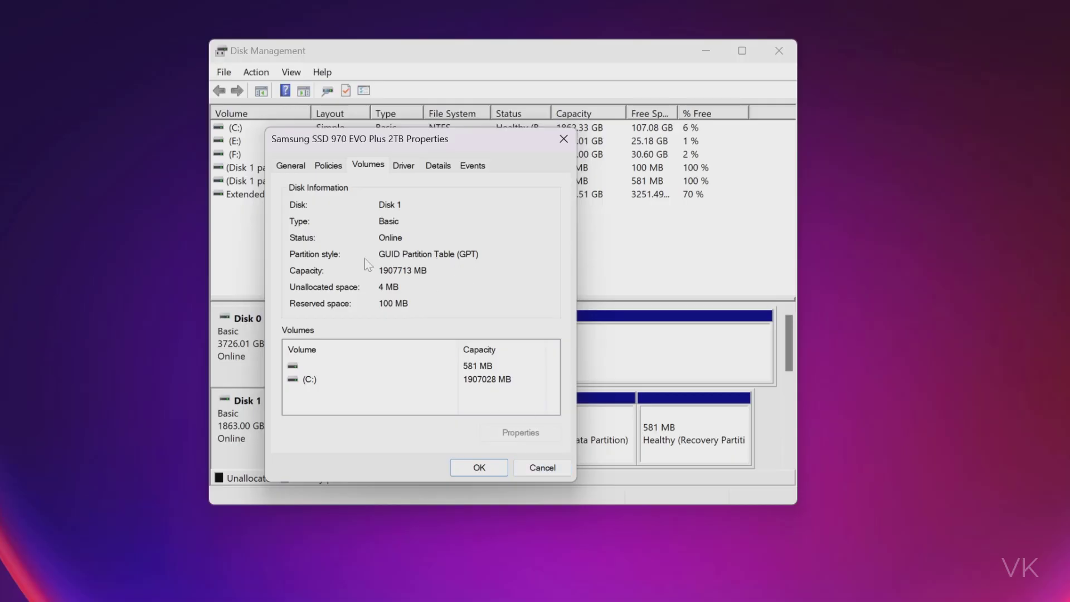
{"action": "mouse_move", "coordinate": [409, 293]}
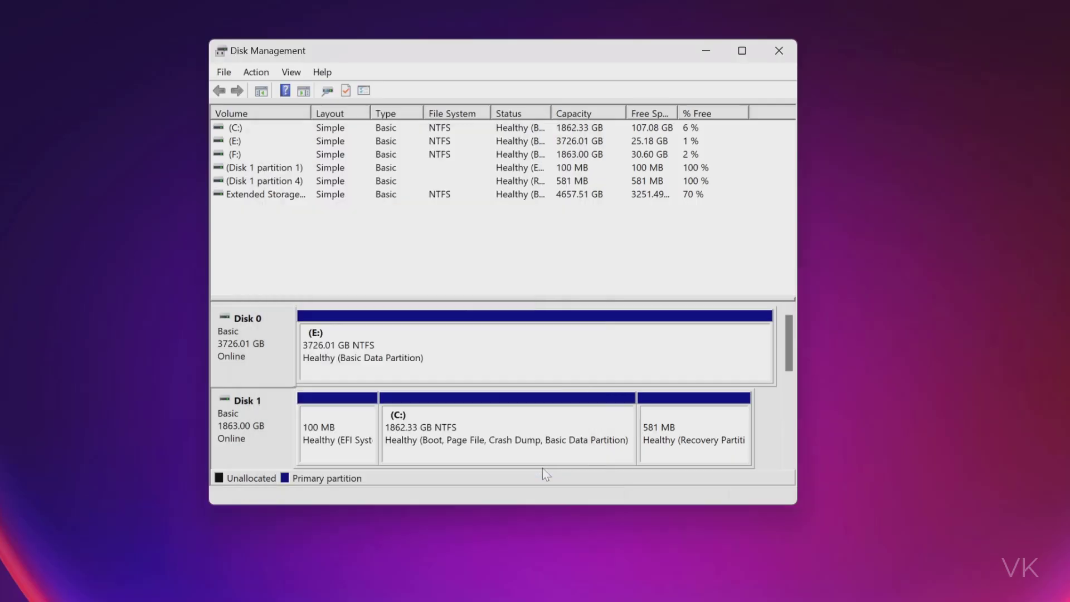
{"action": "mouse_move", "coordinate": [488, 328]}
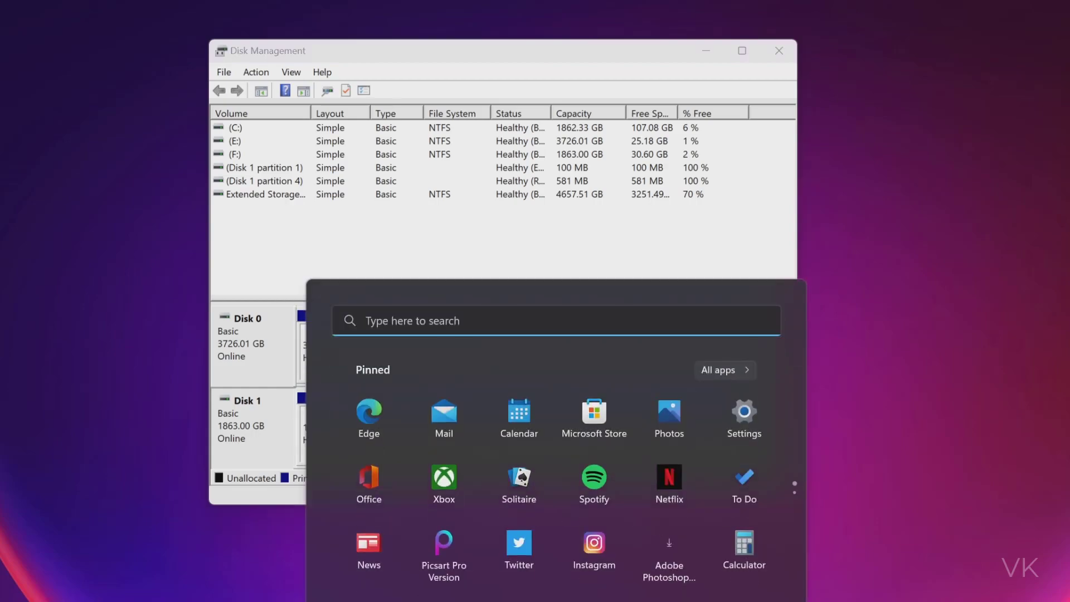
Find Recovery options in Settings and restart now into Advanced startup.
{"action": "type", "text": "wse"}
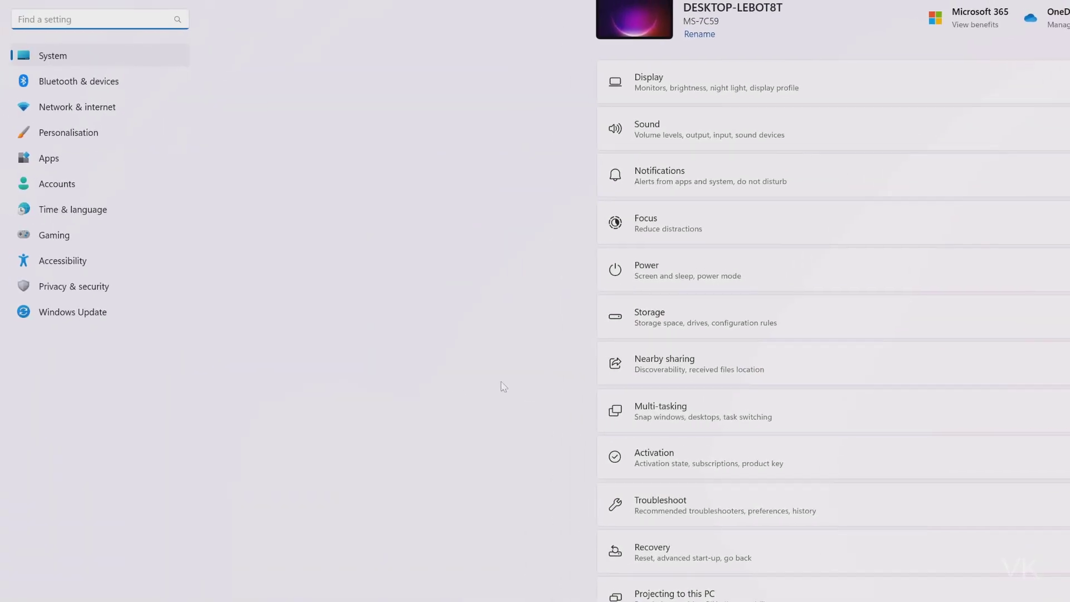
{"action": "type", "text": "recover"}
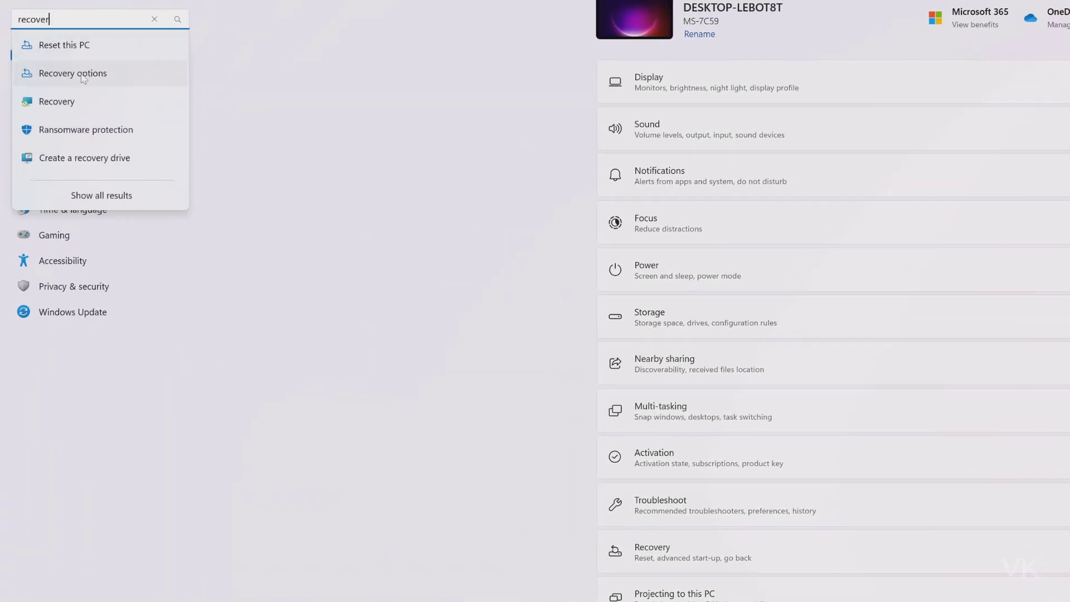
{"action": "left_click", "coordinate": [72, 74]}
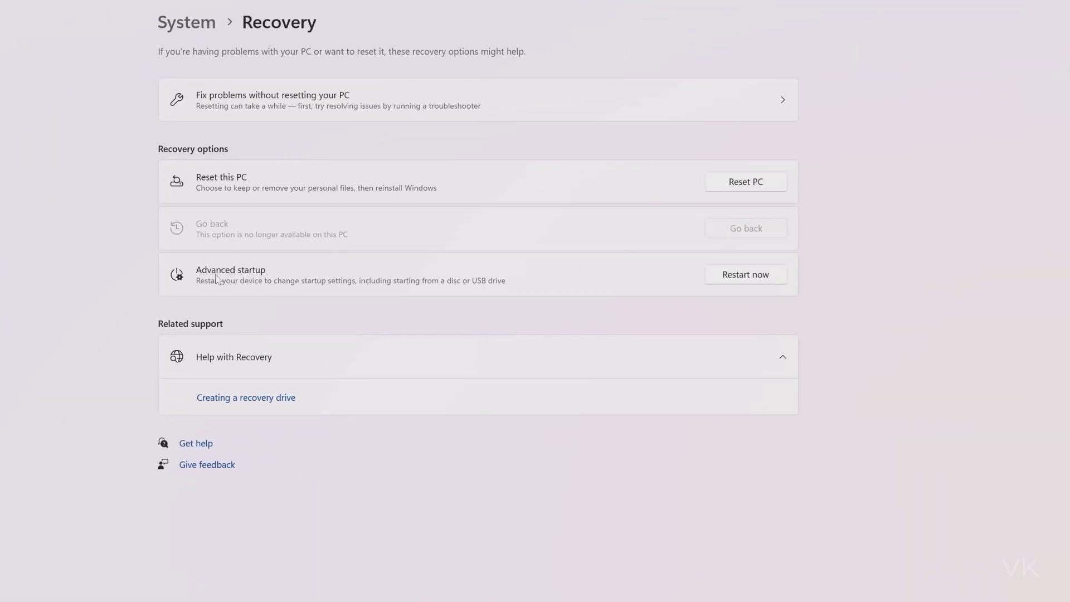
{"action": "mouse_move", "coordinate": [742, 285]}
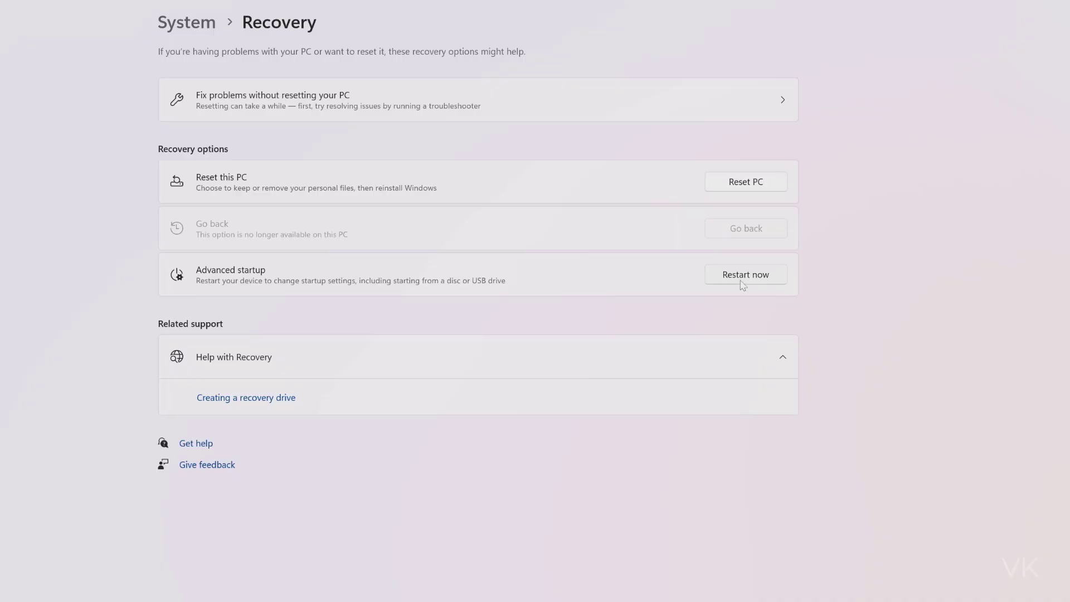
{"action": "left_click", "coordinate": [745, 274]}
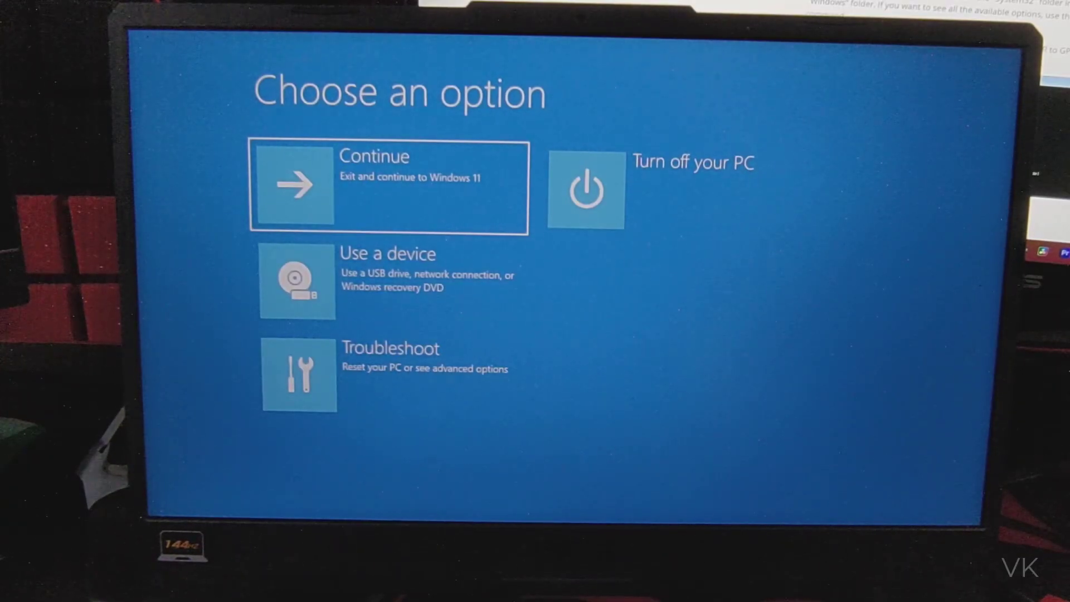
{"action": "mouse_move", "coordinate": [416, 383]}
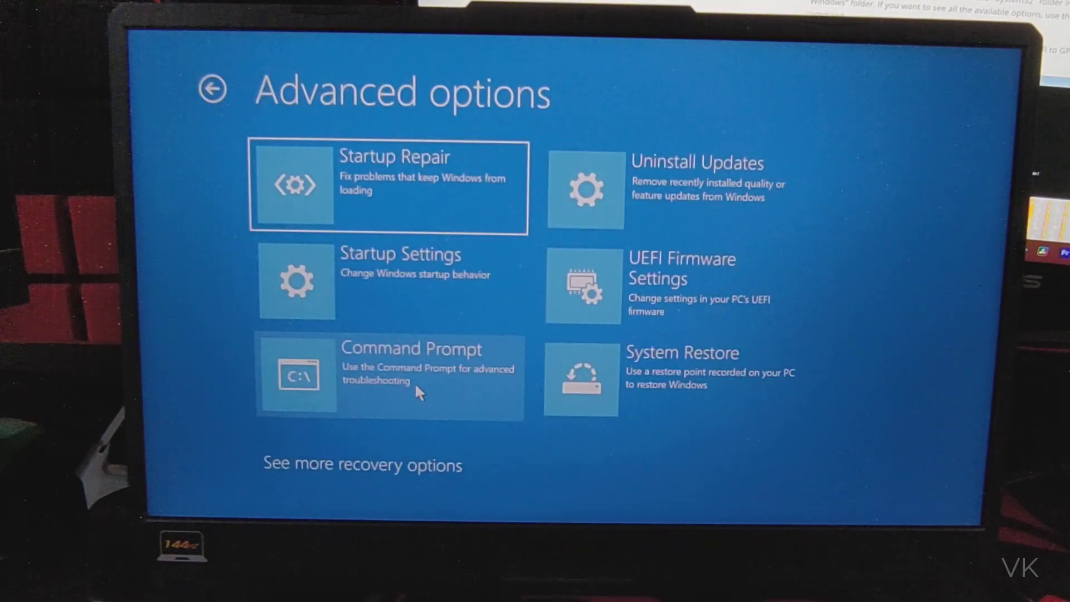
Choose Command Prompt from the recovery Advanced options.
{"action": "left_click", "coordinate": [409, 379]}
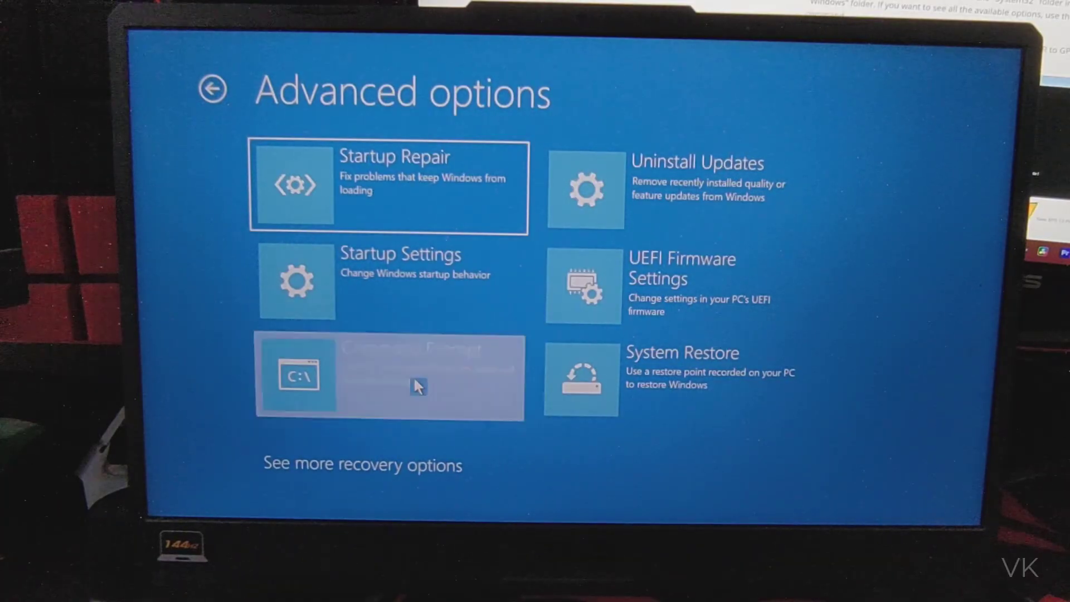
{"action": "left_click", "coordinate": [389, 378]}
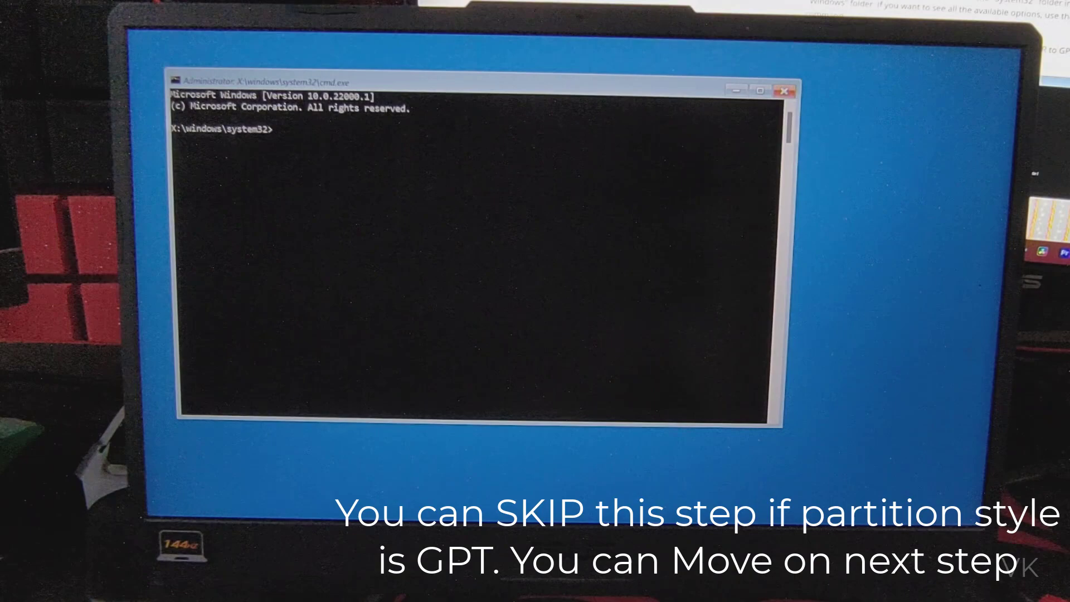
Run mbr2gpt validation on disk 0, see it fail, then exit to continue to Windows.
{"action": "type", "text": "mbr2gpt /validate"}
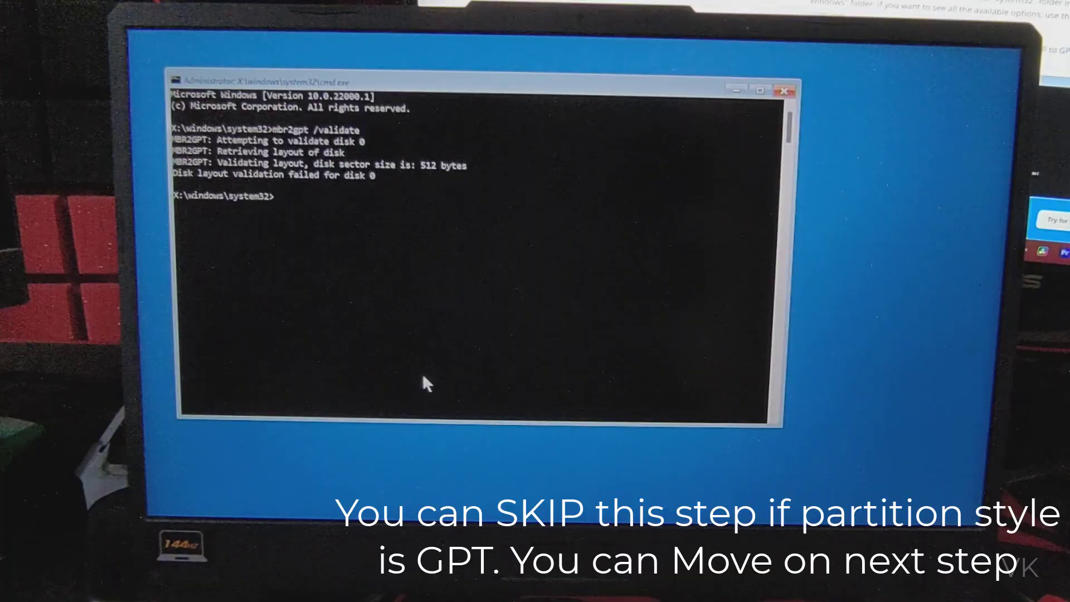
{"action": "type", "text": "m"}
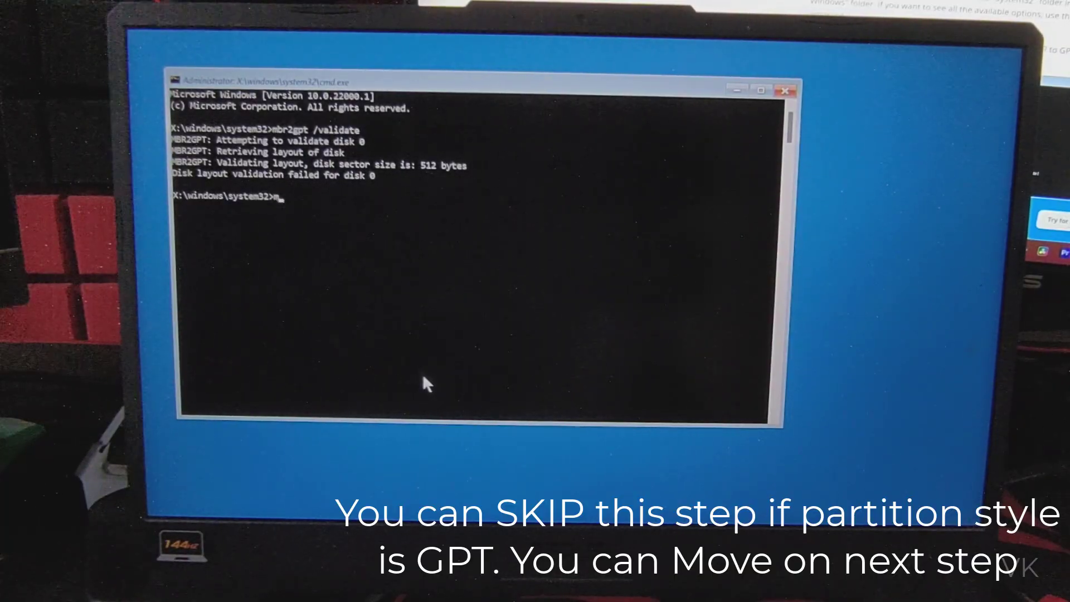
{"action": "type", "text": "br2gpt /"}
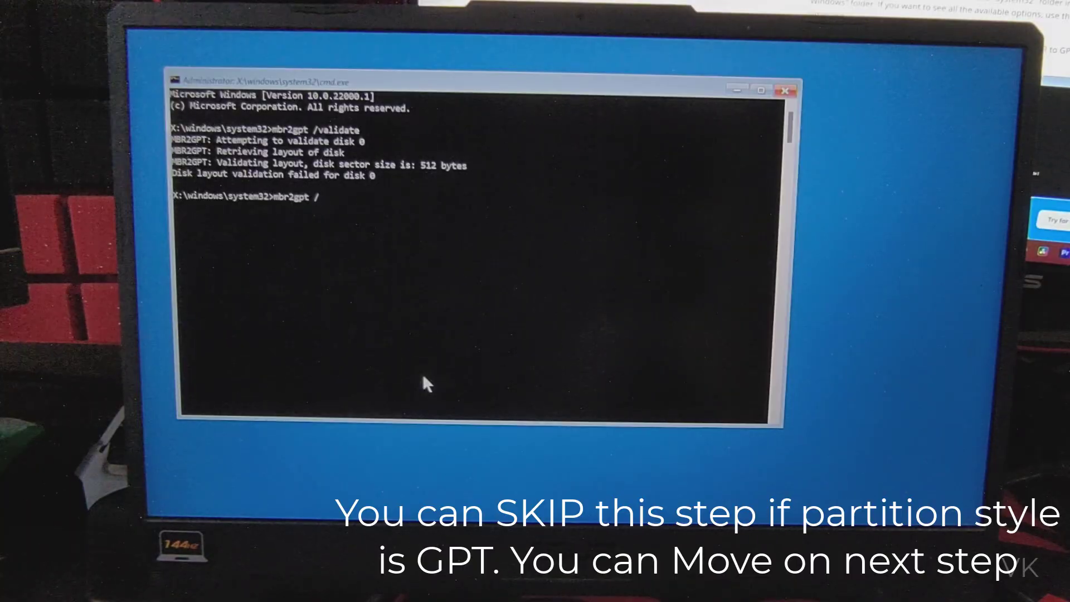
{"action": "type", "text": "convert"}
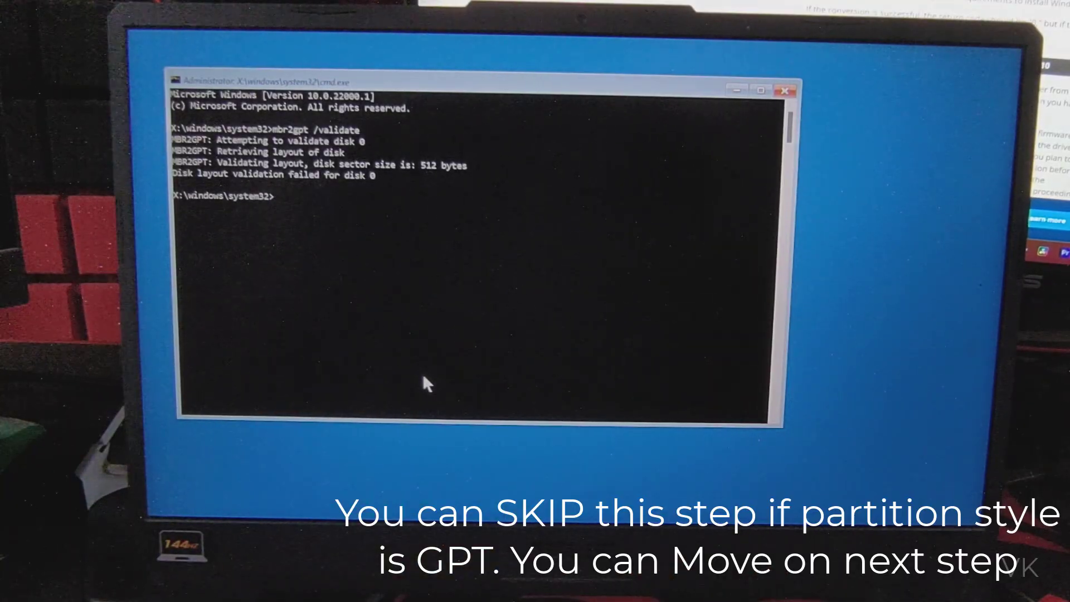
{"action": "type", "text": "ex"}
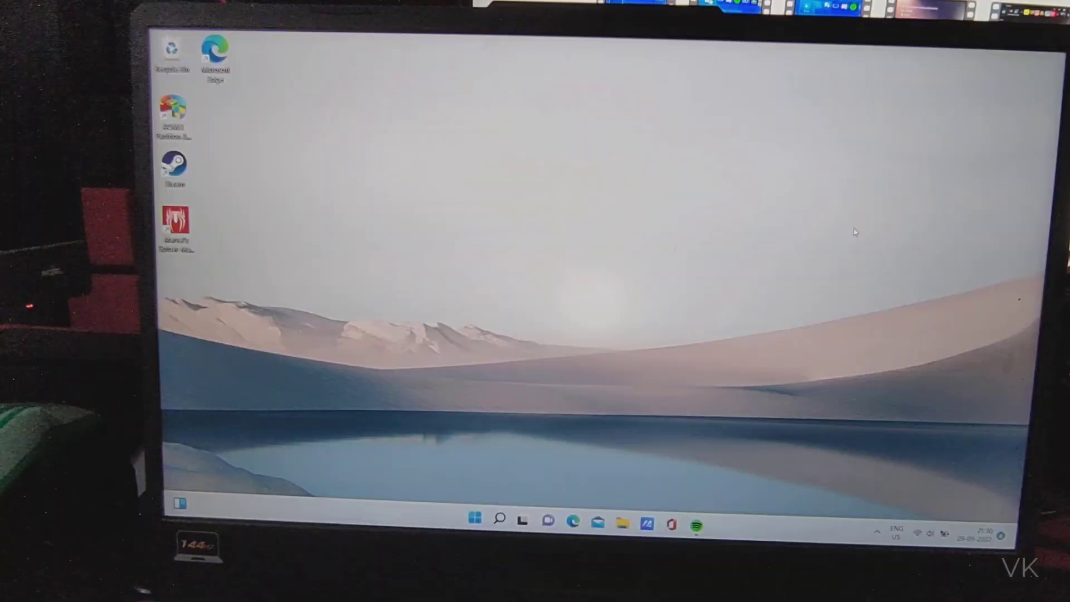
{"action": "left_click", "coordinate": [475, 524]}
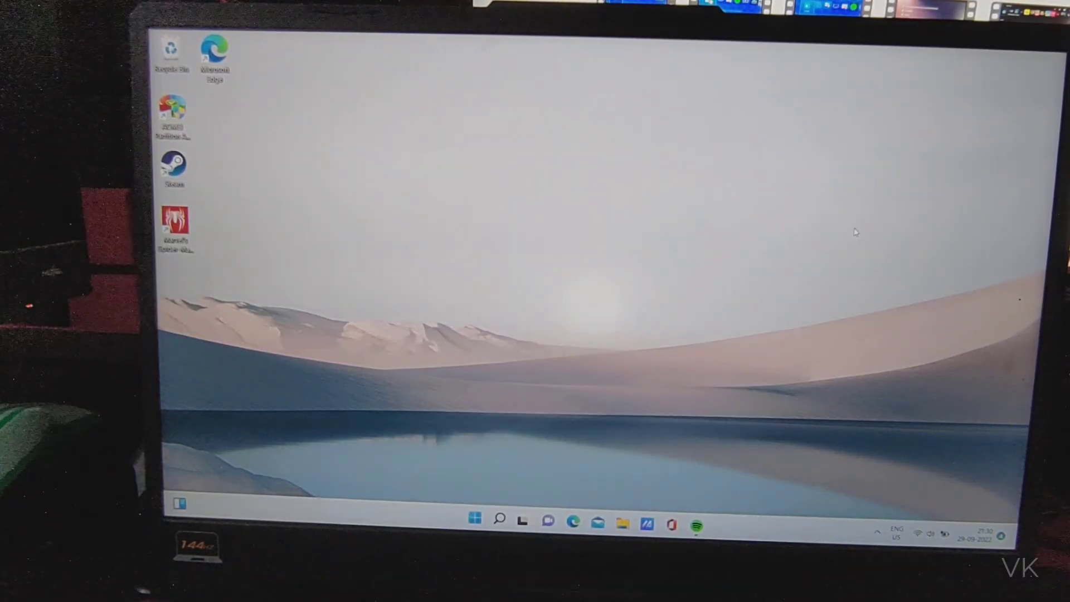
{"action": "type", "text": "create and format hard disk partitions"}
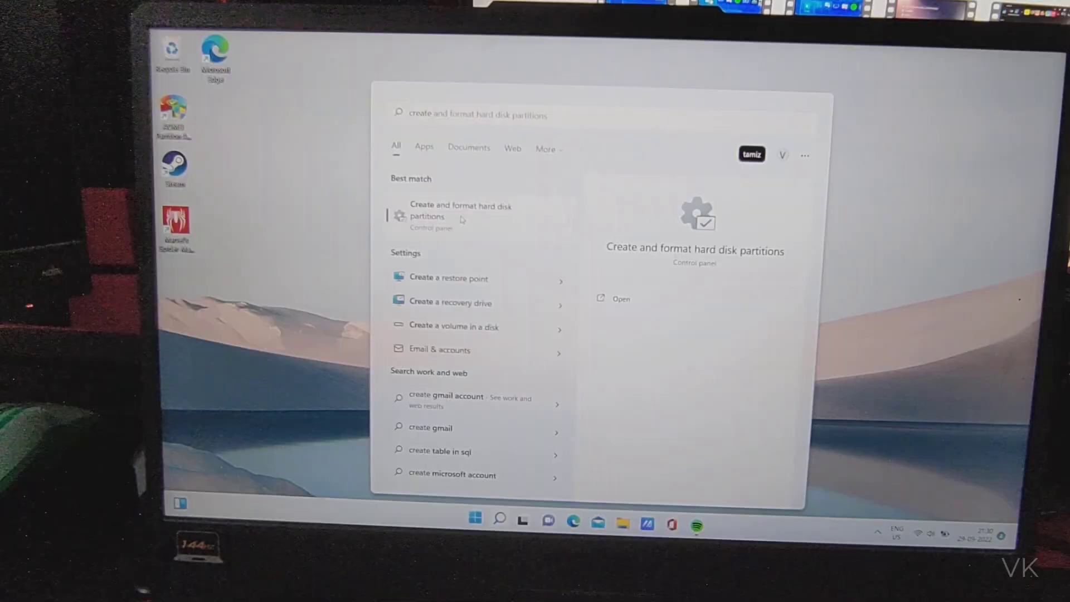
{"action": "left_click", "coordinate": [460, 211]}
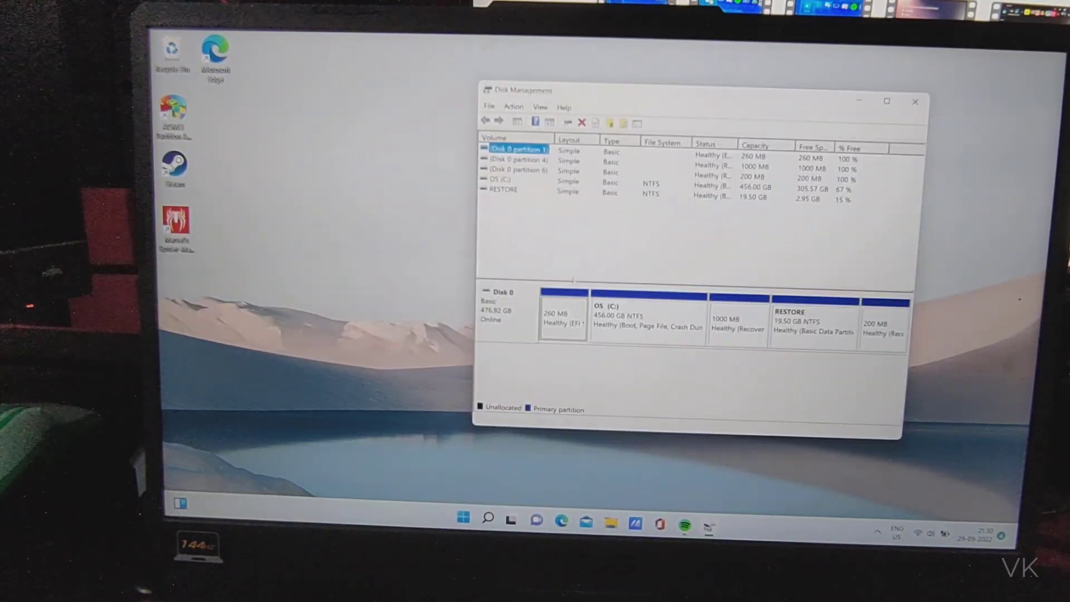
{"action": "right_click", "coordinate": [498, 303]}
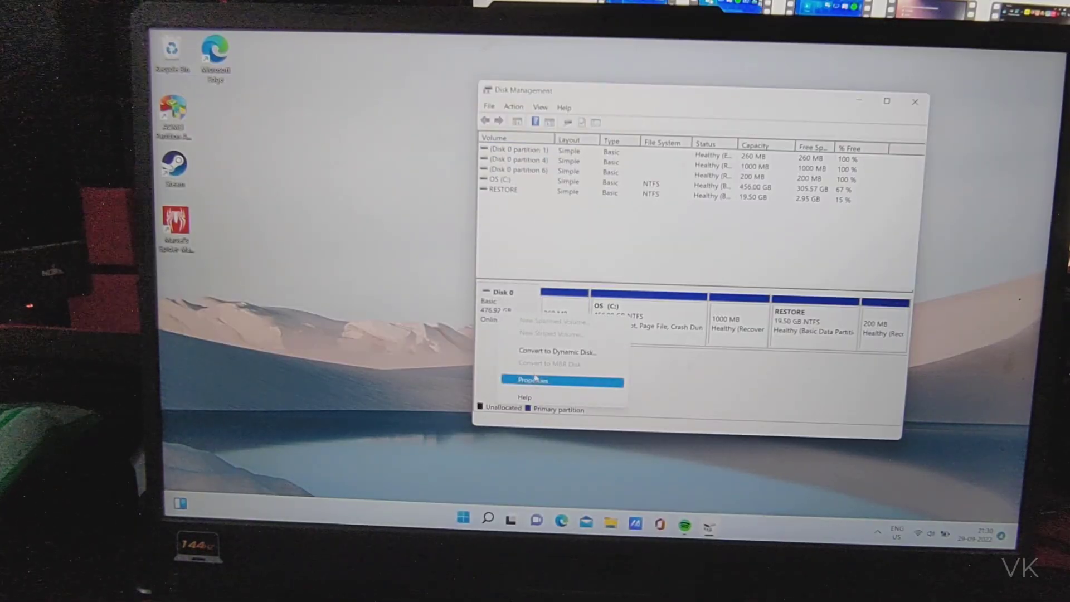
{"action": "left_click", "coordinate": [533, 378]}
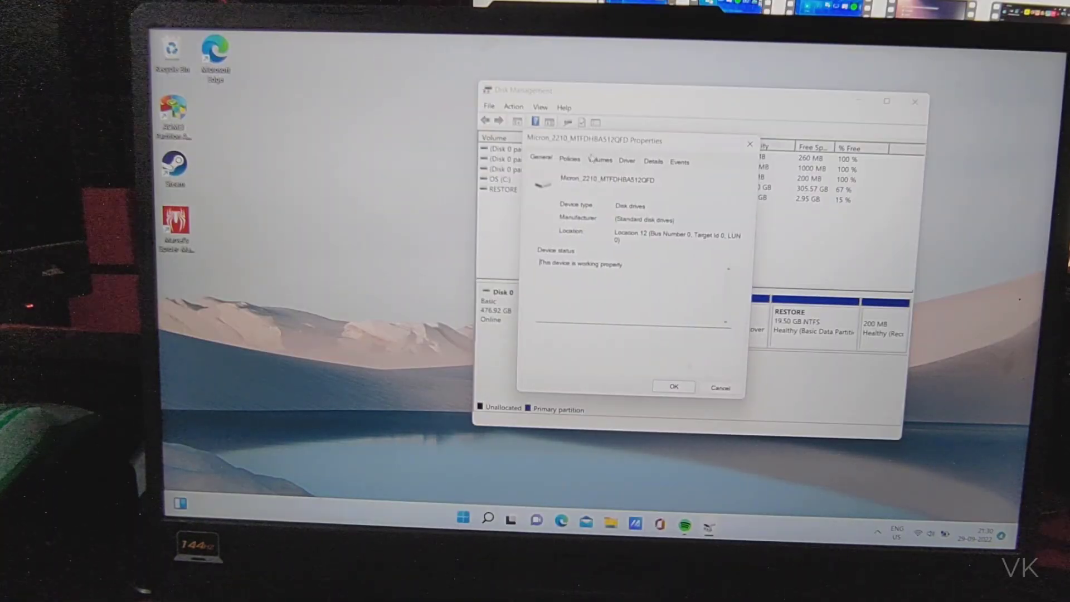
{"action": "left_click", "coordinate": [598, 161]}
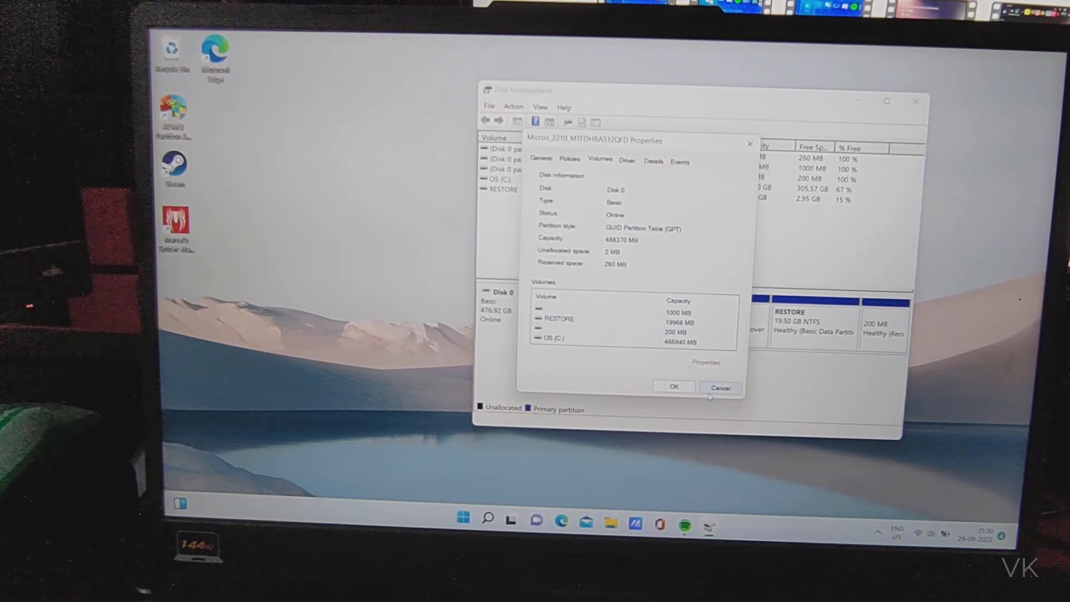
{"action": "left_click", "coordinate": [719, 387]}
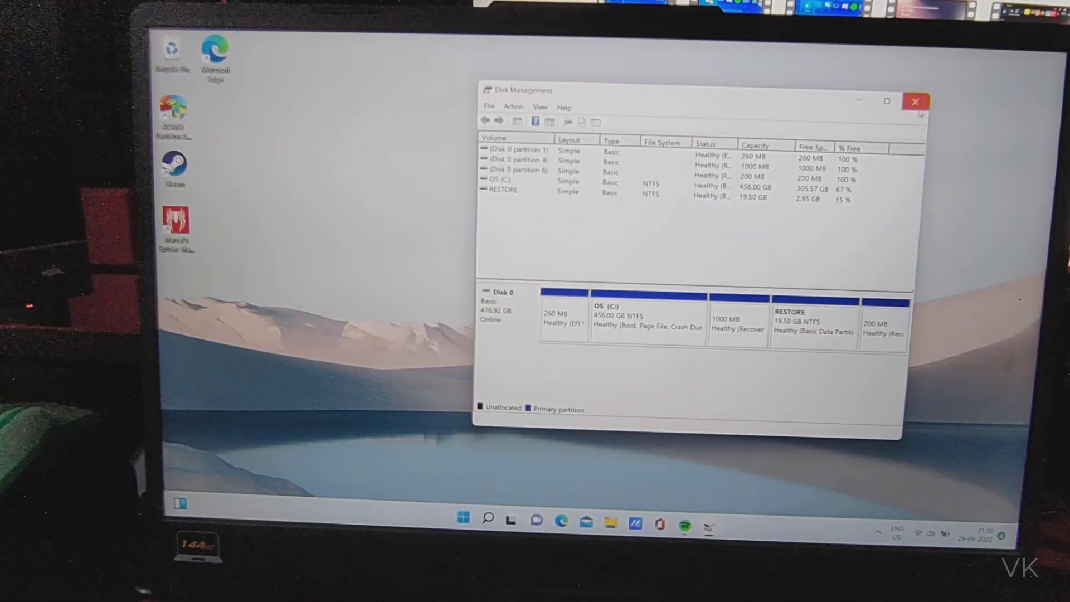
{"action": "left_click", "coordinate": [915, 101]}
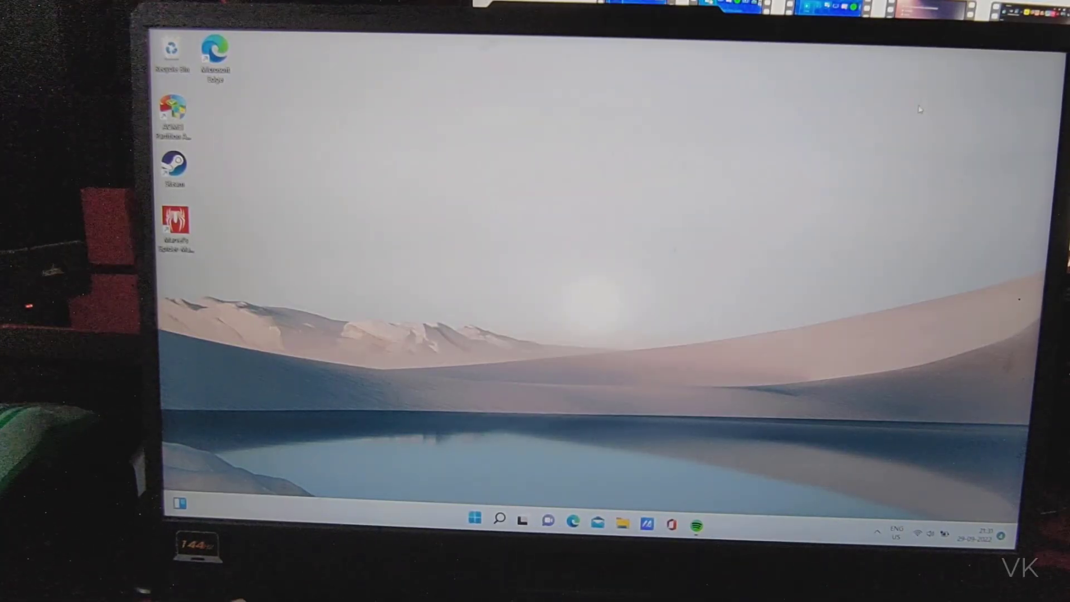
From the Recovery page, restart now into Advanced startup and confirm the restart.
{"action": "left_click", "coordinate": [475, 520]}
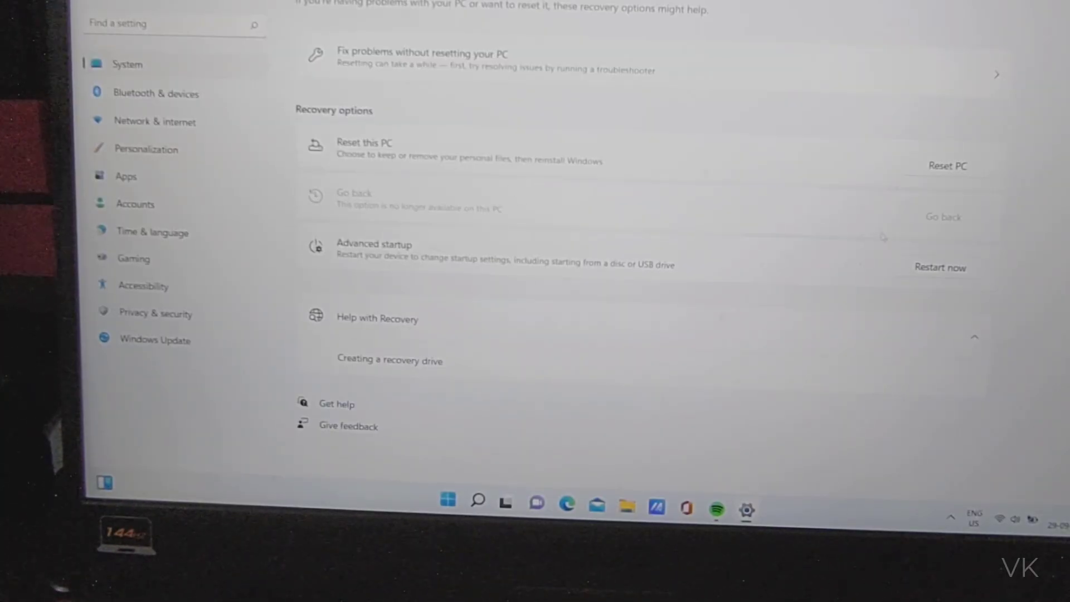
{"action": "left_click", "coordinate": [938, 267]}
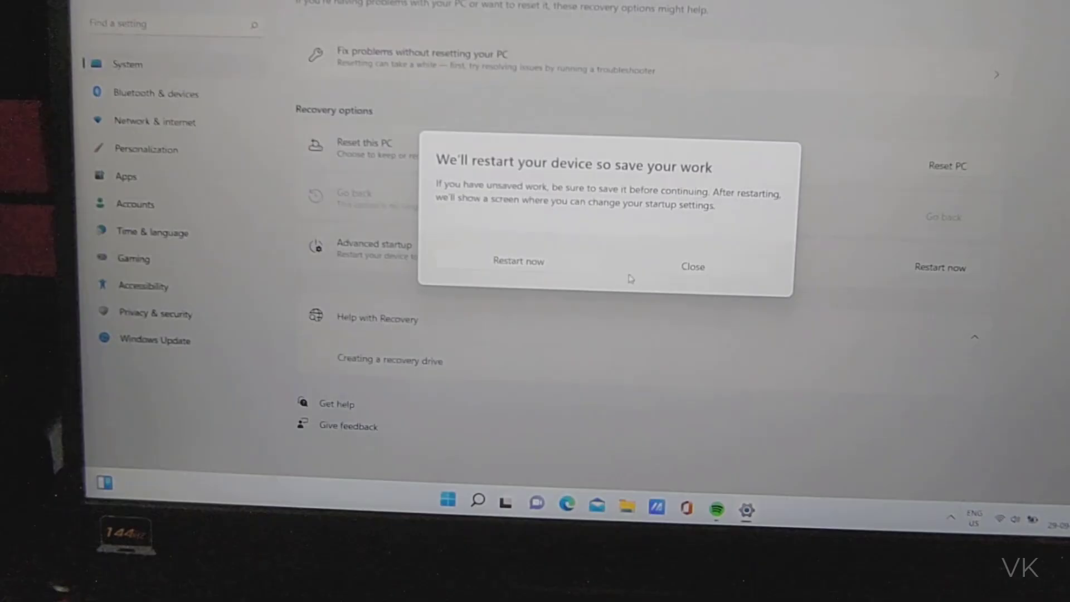
{"action": "left_click", "coordinate": [518, 261]}
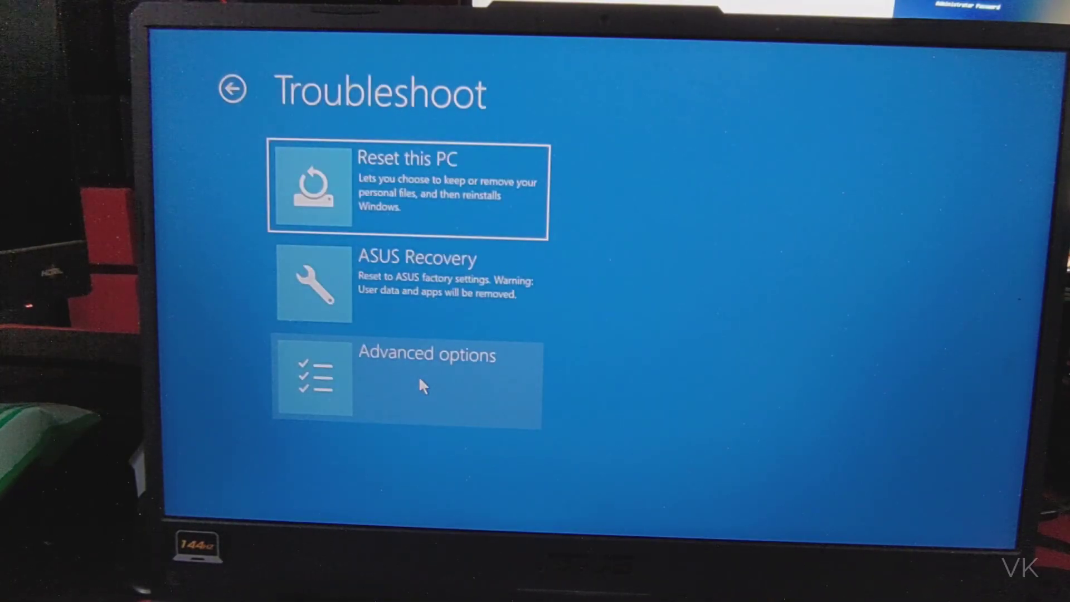
Choose UEFI Firmware Settings in Advanced options and restart into the ASUS BIOS.
{"action": "left_click", "coordinate": [406, 377]}
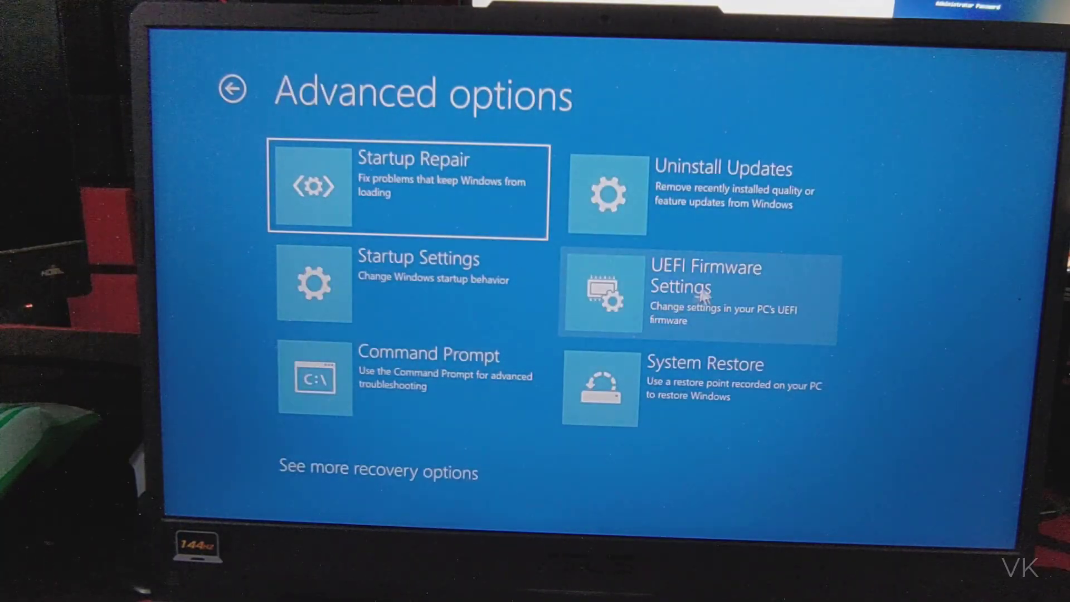
{"action": "left_click", "coordinate": [707, 293]}
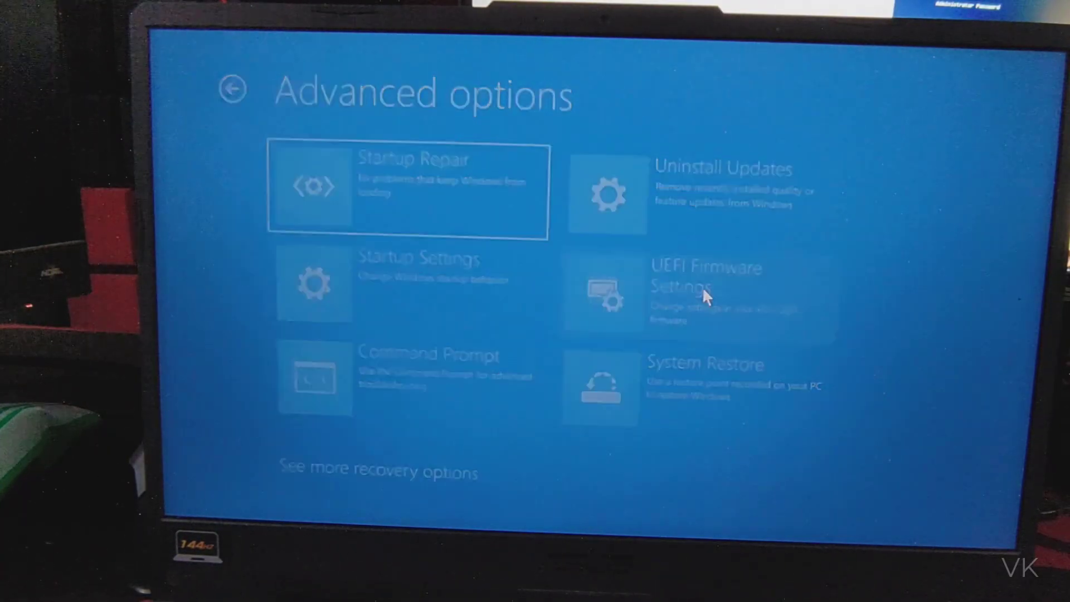
{"action": "left_click", "coordinate": [707, 286]}
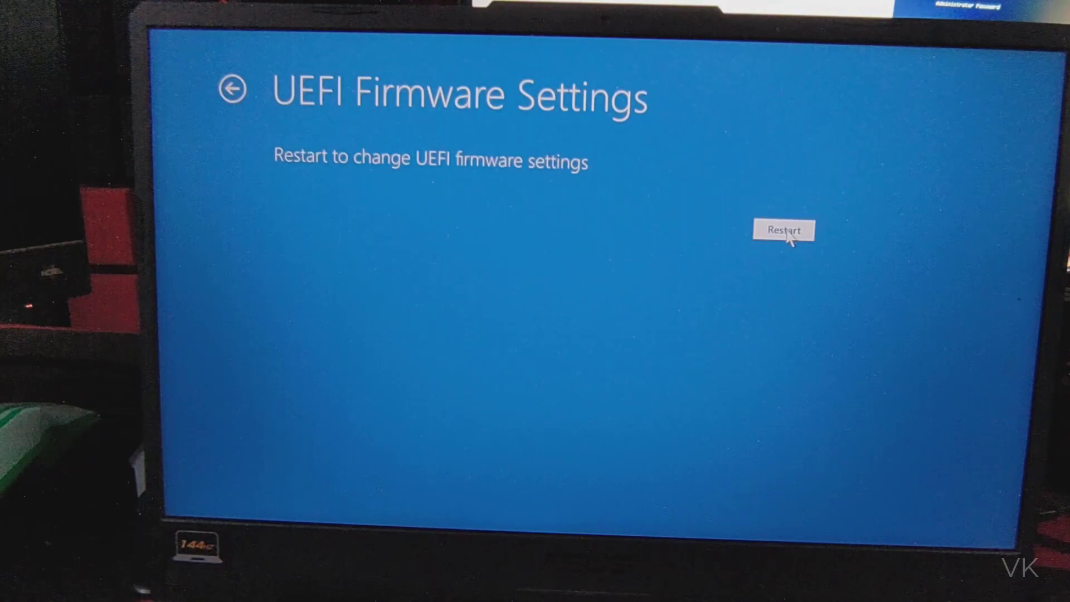
{"action": "left_click", "coordinate": [783, 230]}
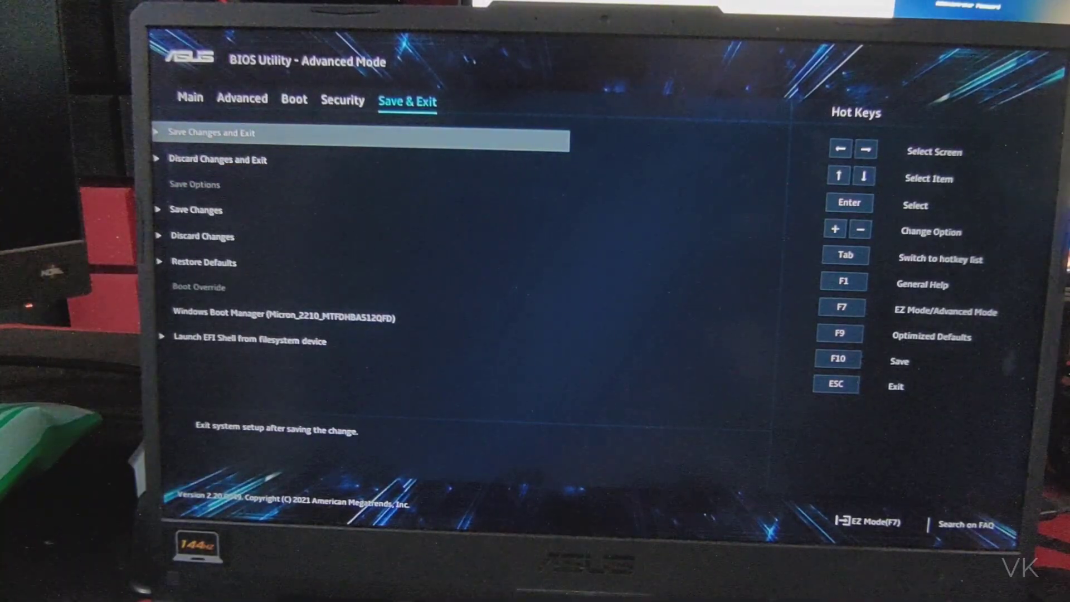
In Security > Secure Boot, set Secure Boot Control to Enabled.
{"action": "left_click", "coordinate": [342, 102]}
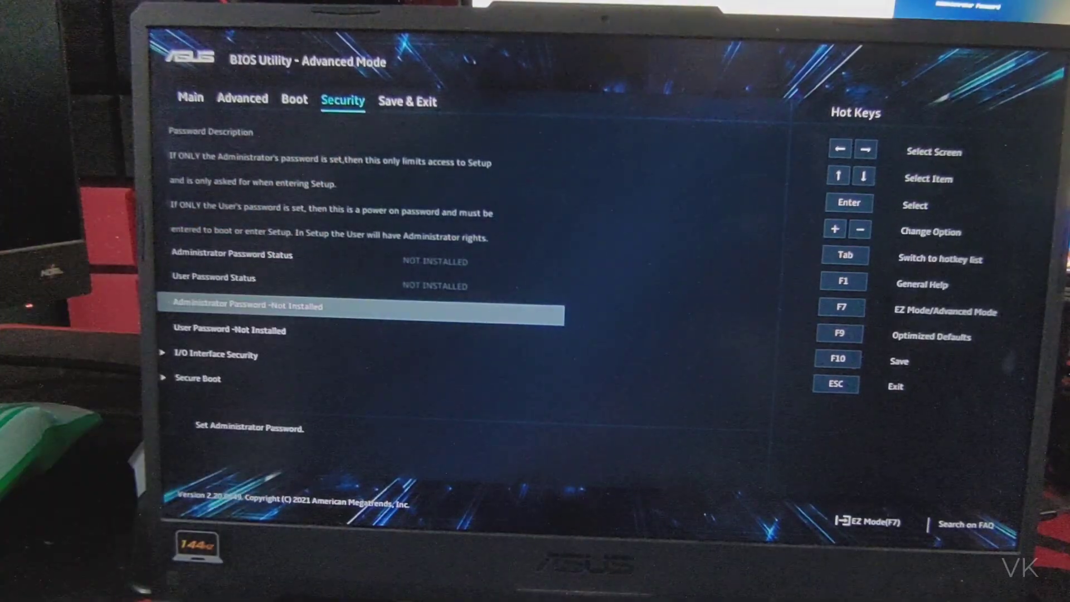
{"action": "key", "text": "Down"}
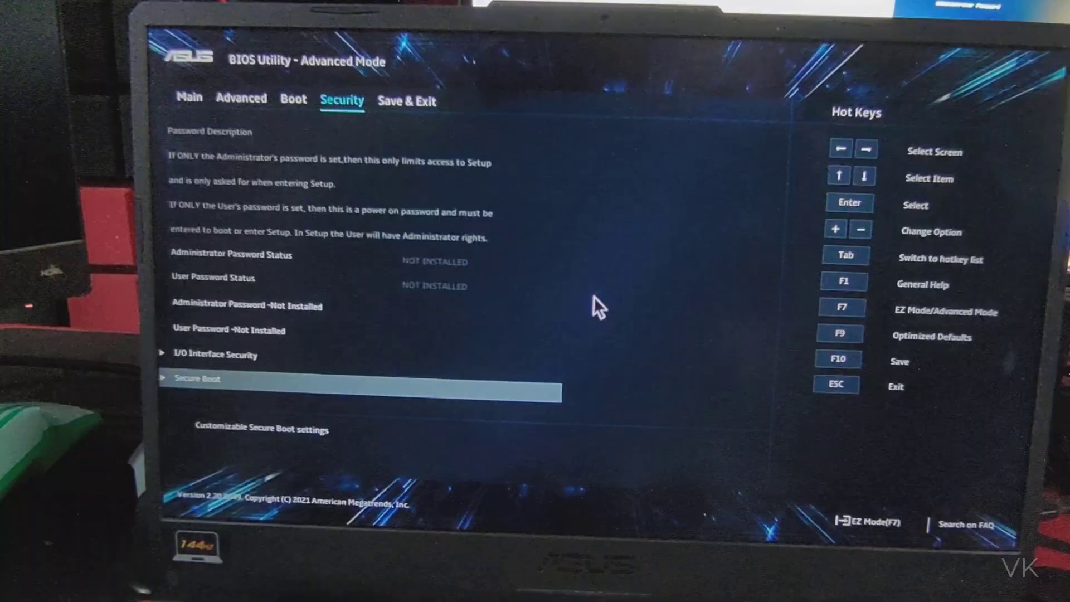
{"action": "left_click", "coordinate": [198, 378]}
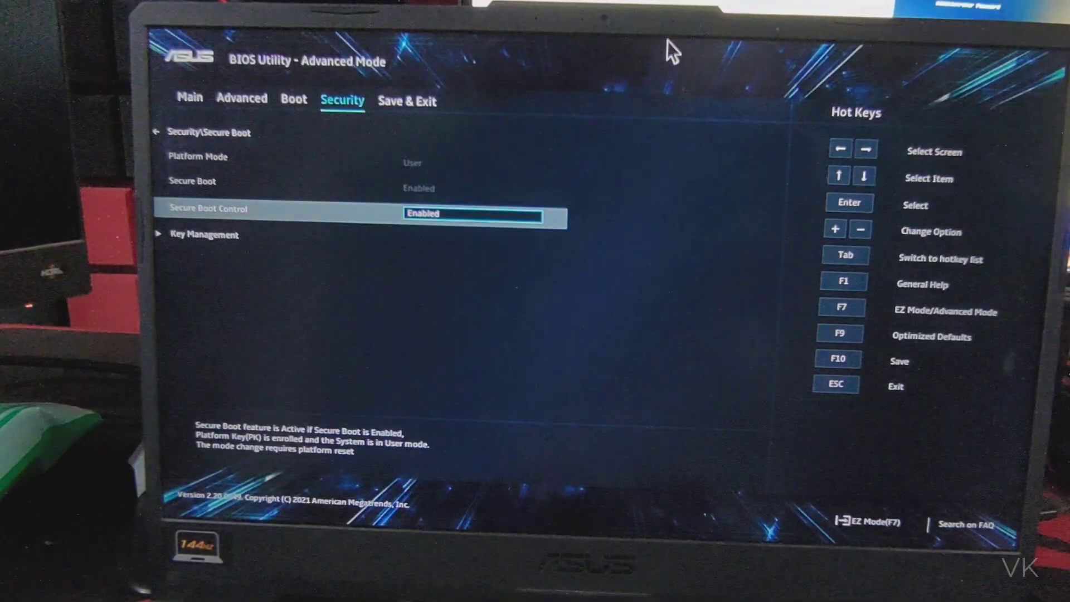
{"action": "left_click", "coordinate": [482, 212]}
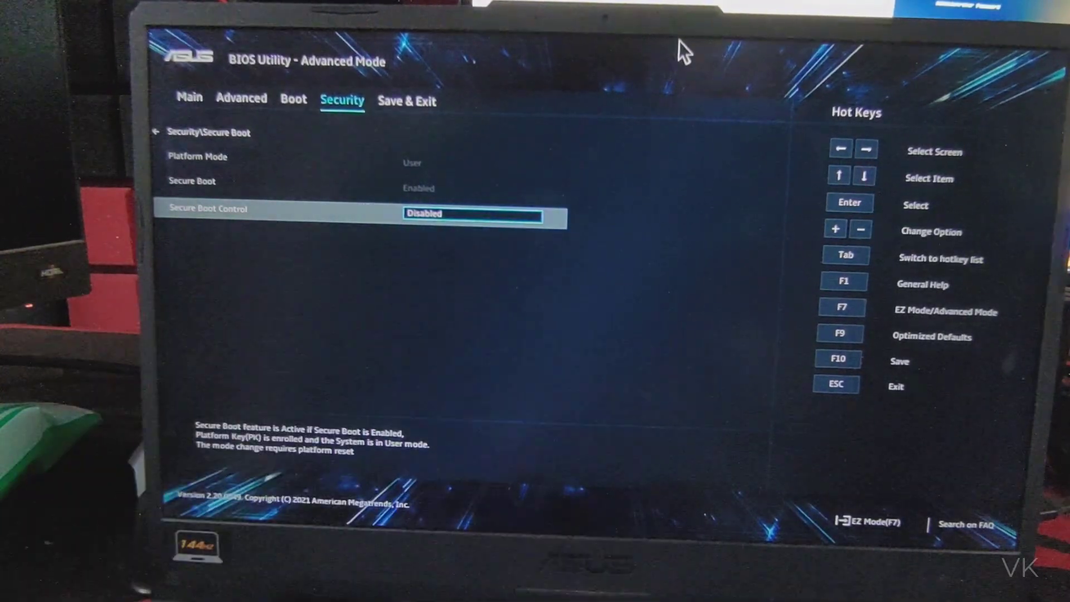
{"action": "left_click", "coordinate": [481, 213]}
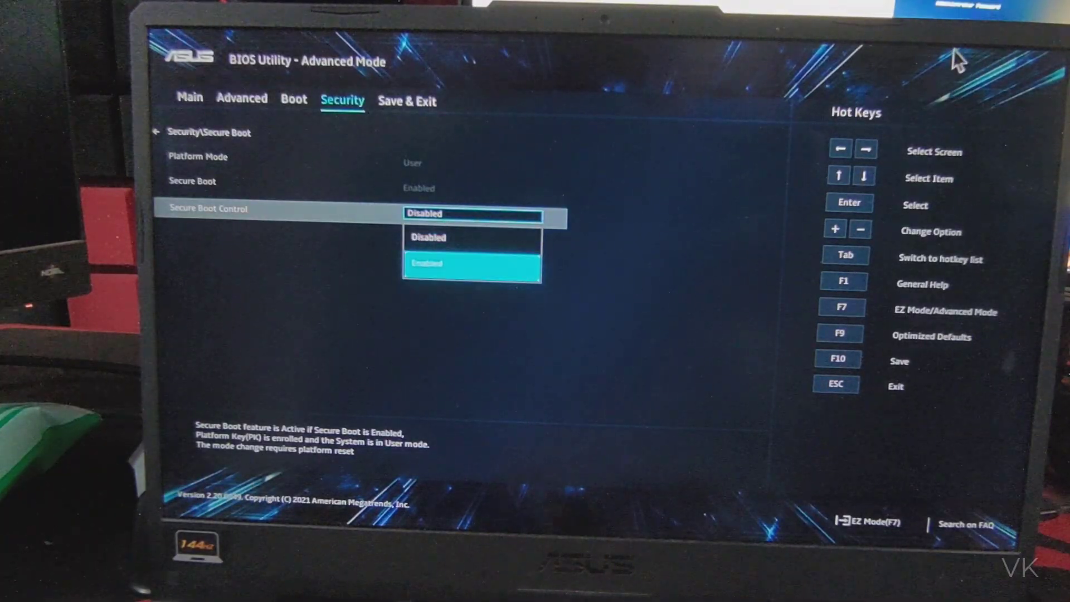
{"action": "left_click", "coordinate": [470, 263]}
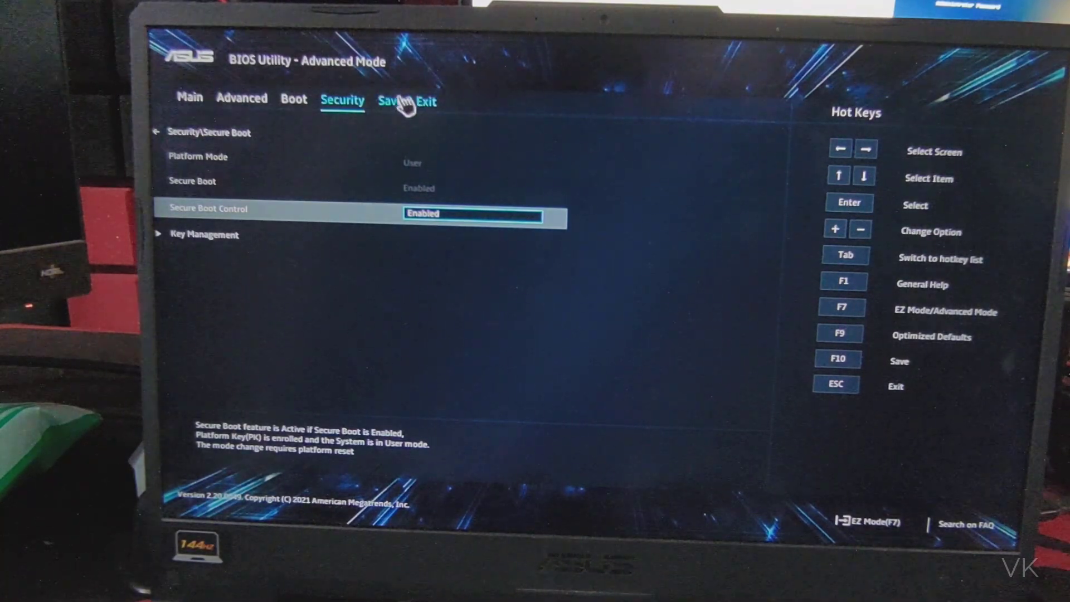
Save Changes and Exit from the BIOS, confirming with Ok, back to Windows.
{"action": "left_click", "coordinate": [406, 102]}
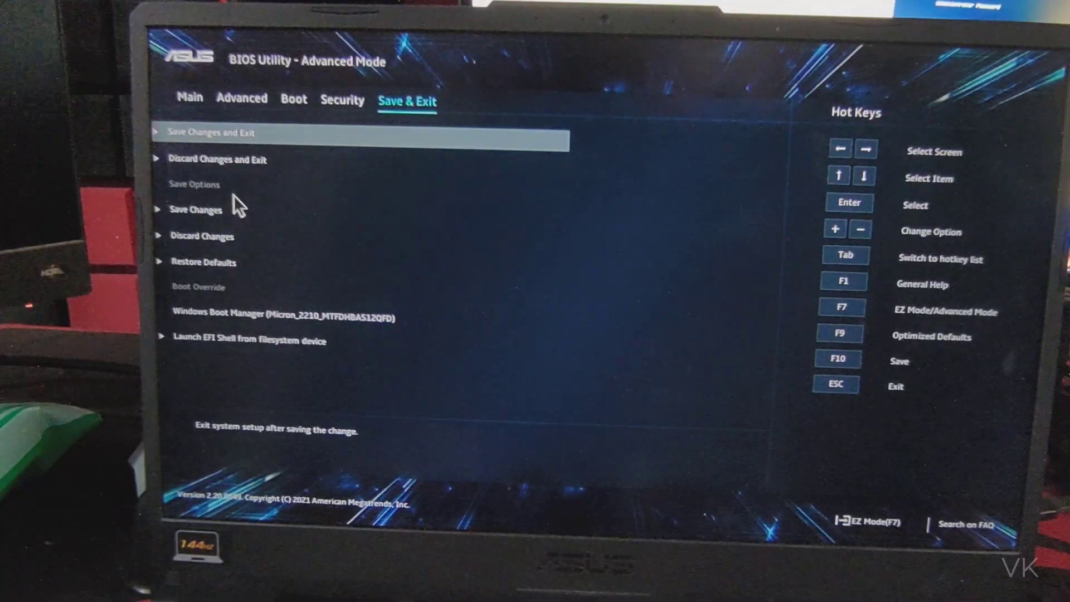
{"action": "mouse_move", "coordinate": [228, 148]}
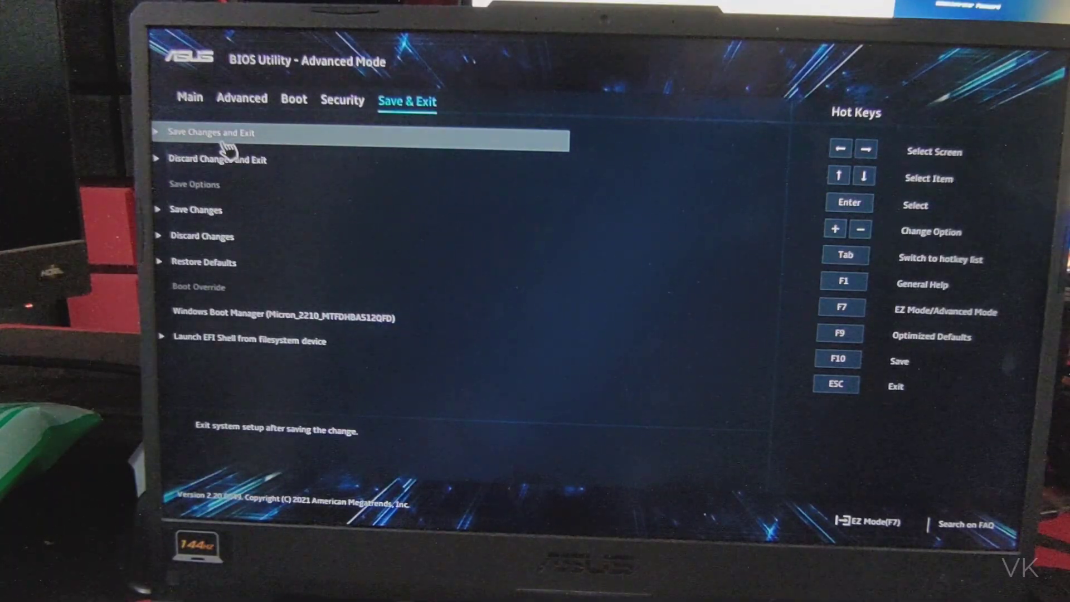
{"action": "left_click", "coordinate": [211, 131]}
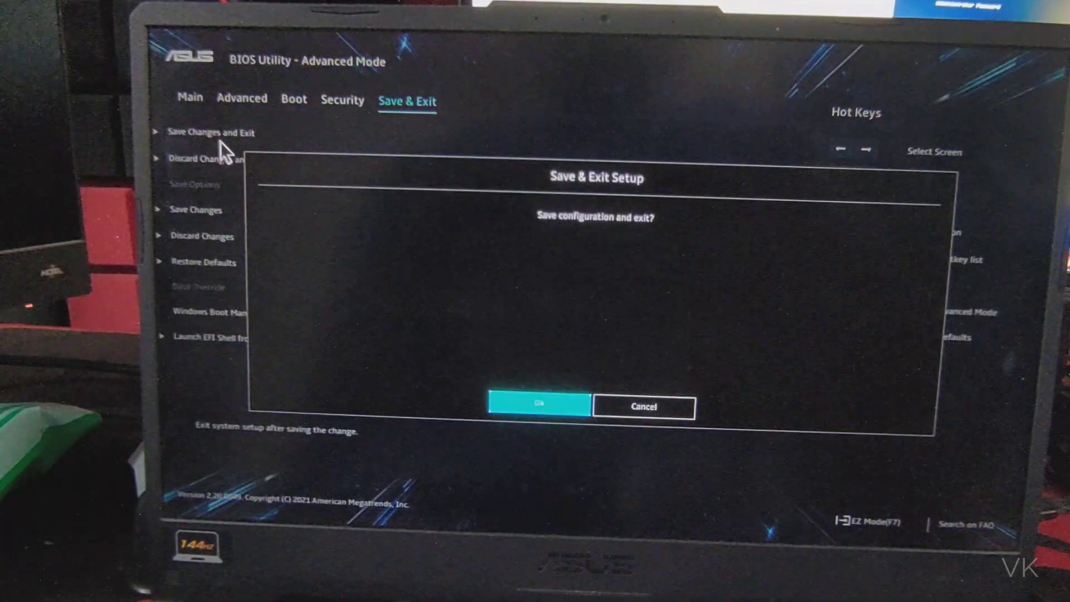
{"action": "mouse_move", "coordinate": [550, 440]}
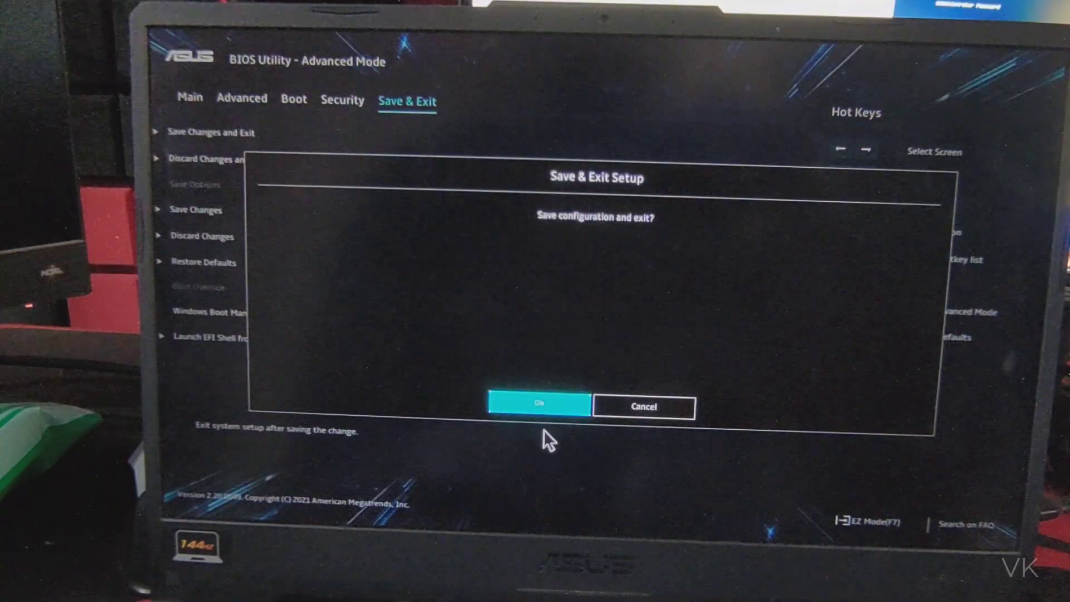
{"action": "left_click", "coordinate": [538, 405]}
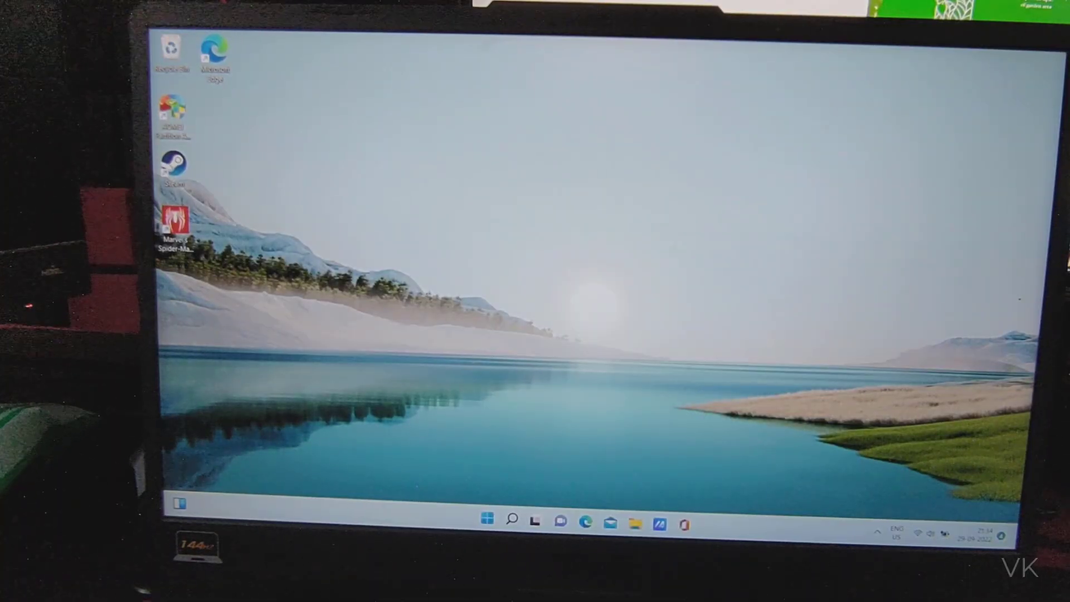
Search 'system information', launch it and read Secure Boot State On in System Summary.
{"action": "left_click", "coordinate": [487, 522]}
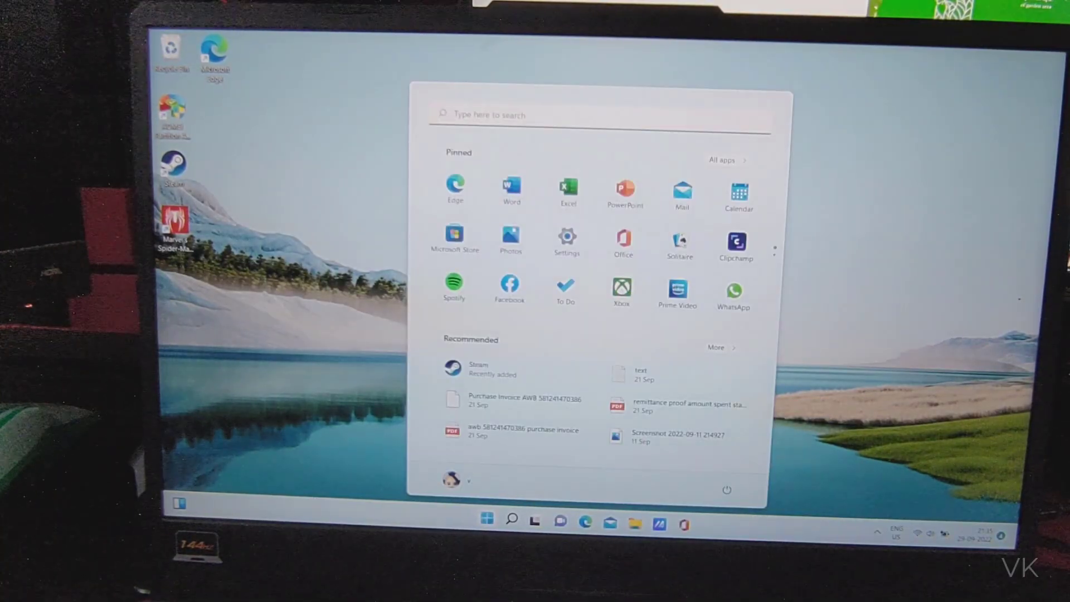
{"action": "type", "text": "system information"}
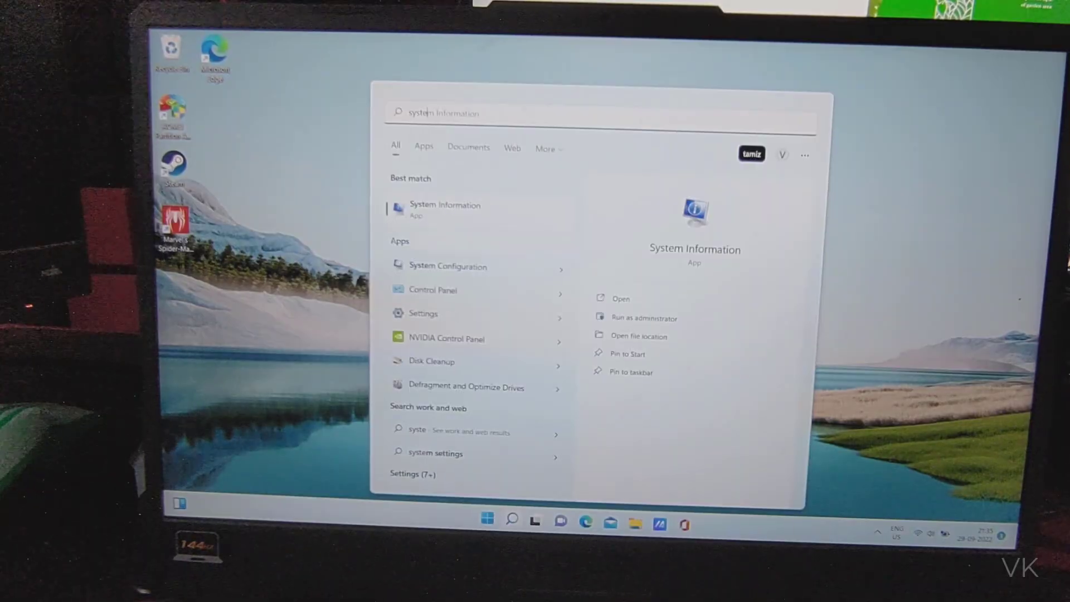
{"action": "left_click", "coordinate": [621, 299]}
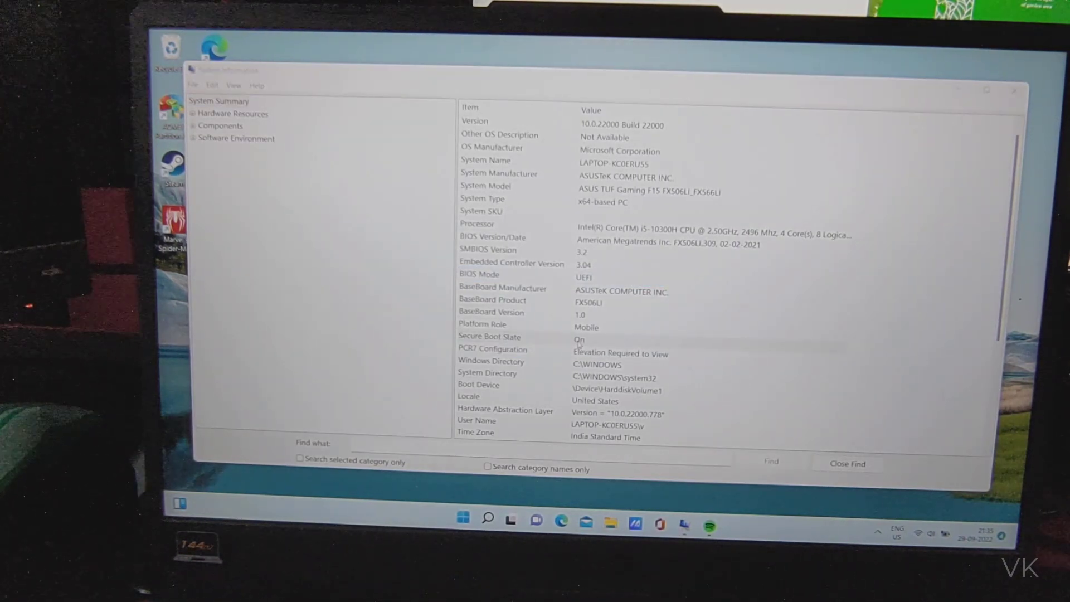
{"action": "left_click", "coordinate": [490, 335]}
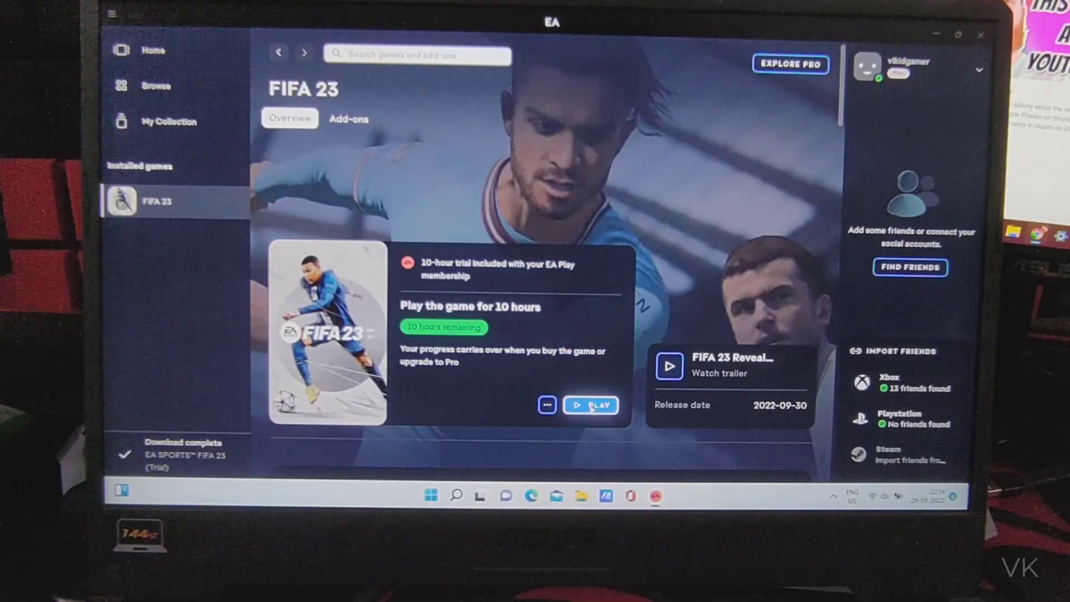
Launch the FIFA 23 trial from its EA app page via Play.
{"action": "left_click", "coordinate": [591, 405]}
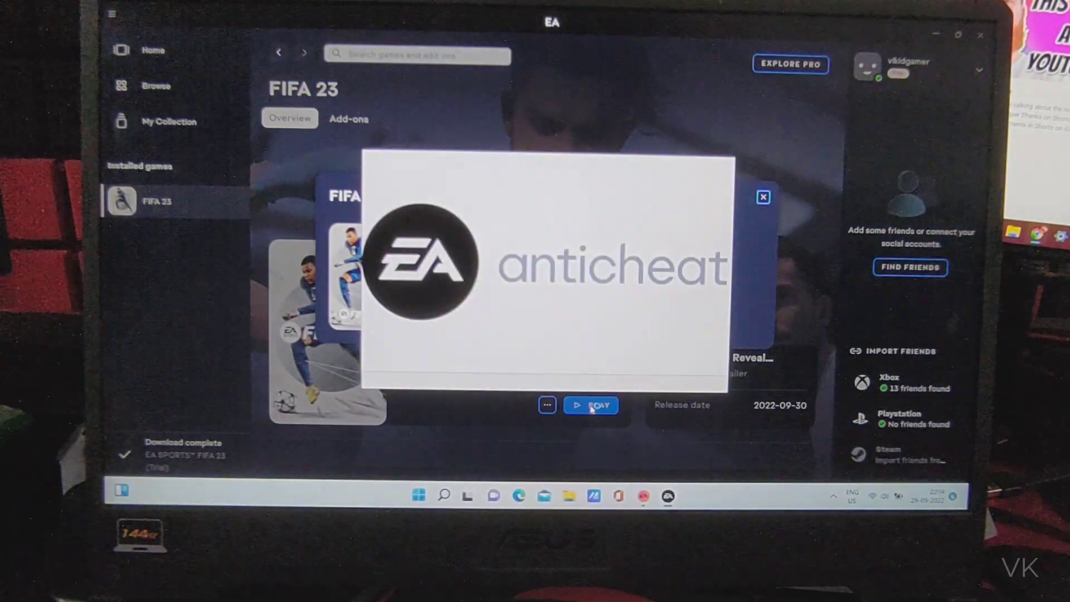